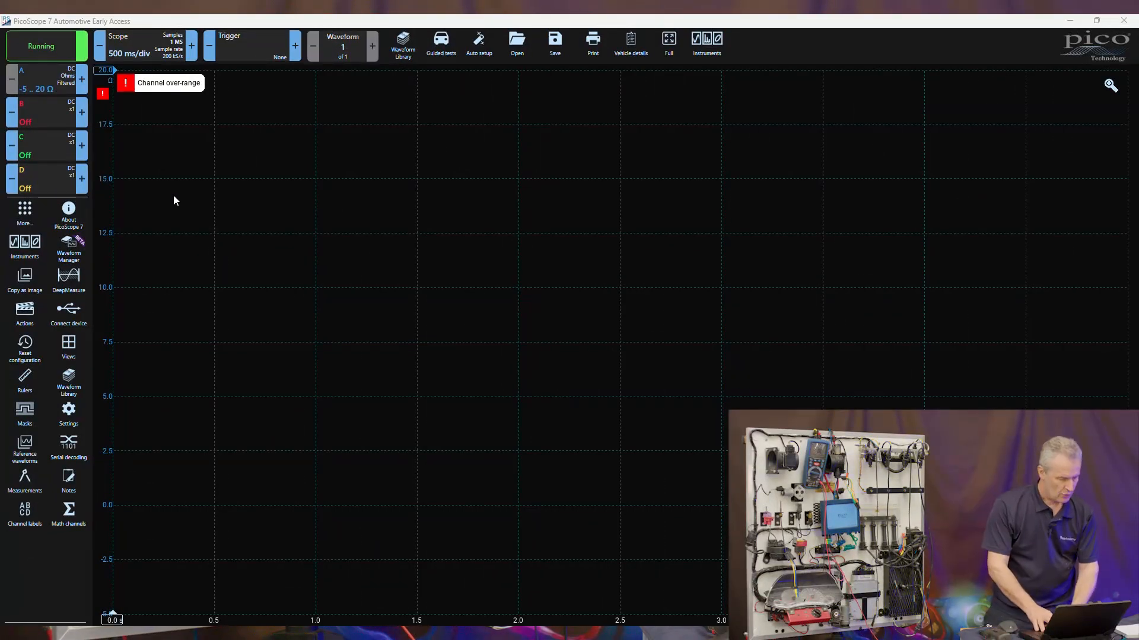
Keep channel A on the -5 to 20 Ω range, shorten the timebase, and add a Mean measurement
{"action": "left_click", "coordinate": [40, 80]}
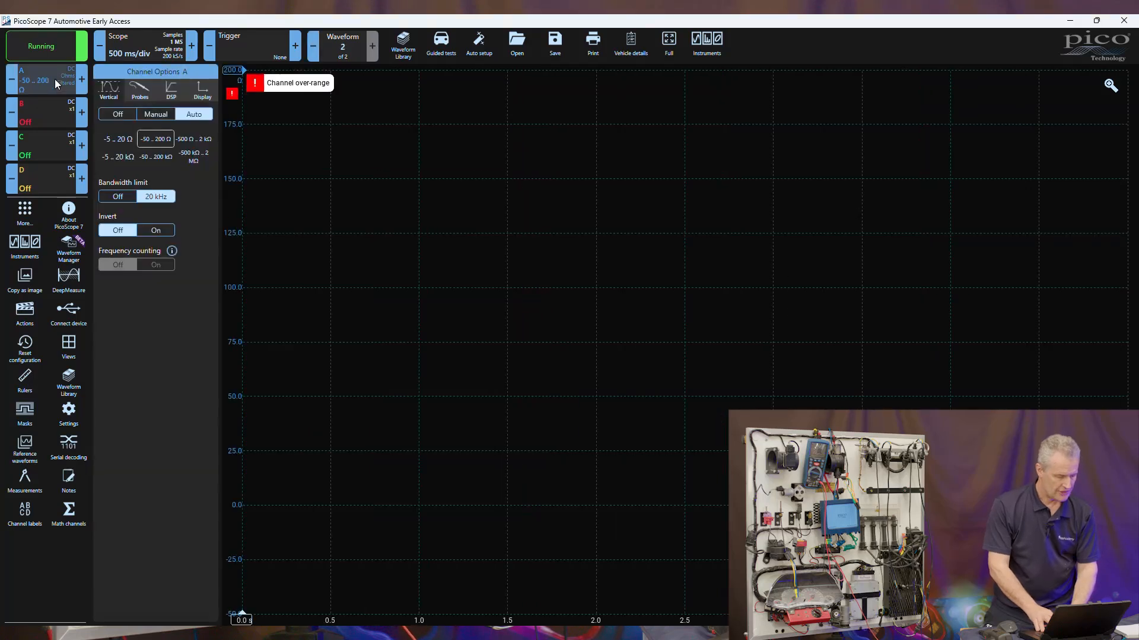
{"action": "left_click", "coordinate": [117, 139]}
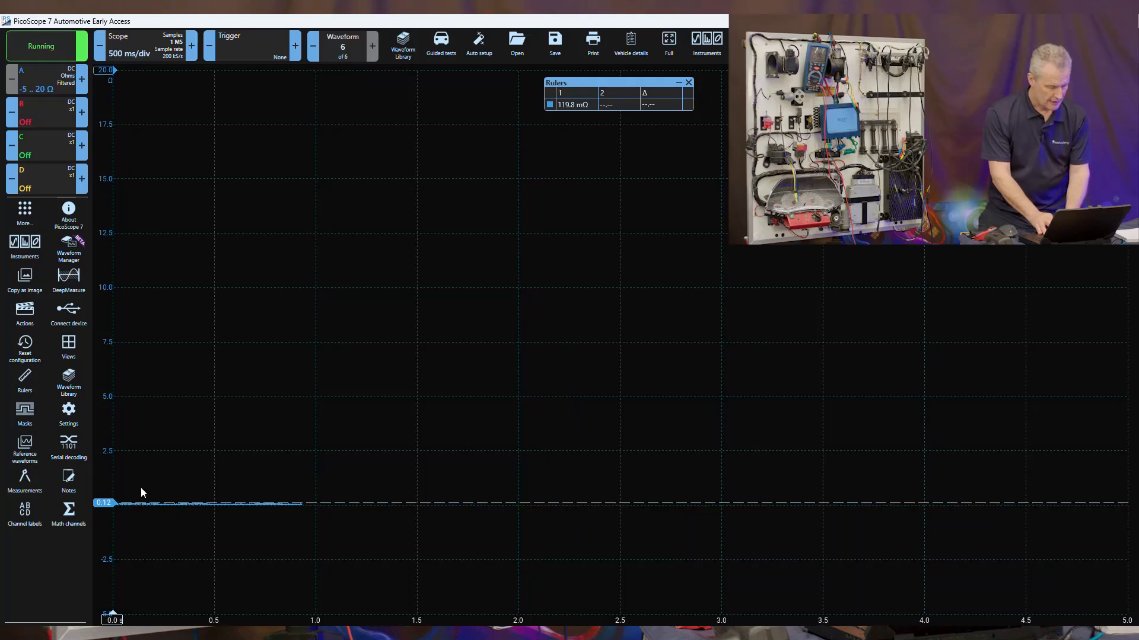
{"action": "left_click", "coordinate": [100, 45]}
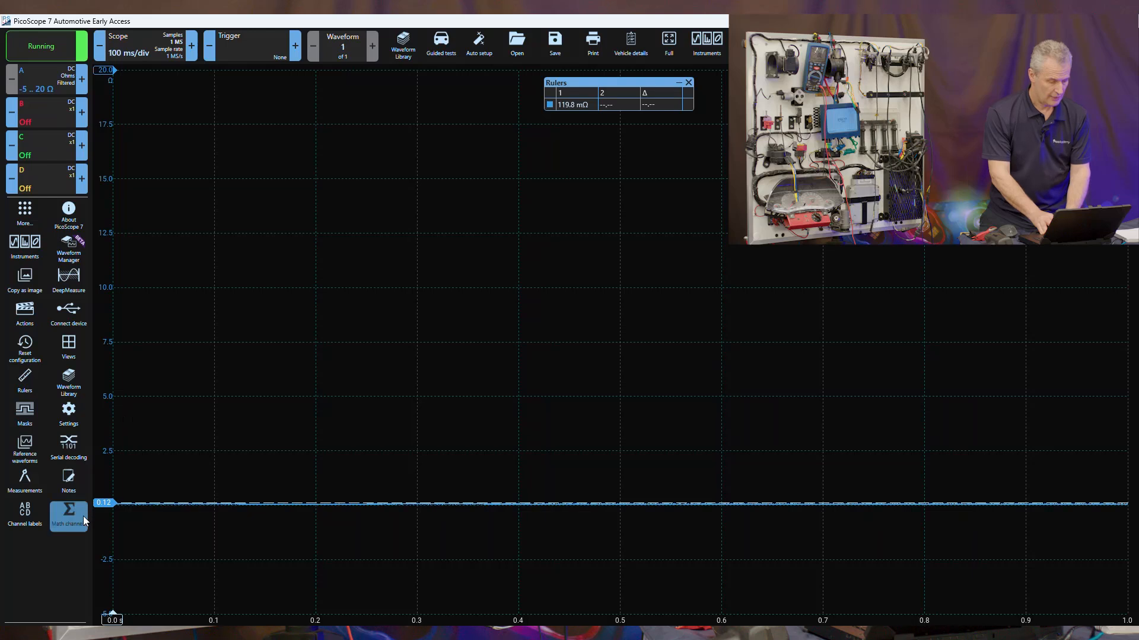
{"action": "left_click", "coordinate": [23, 480]}
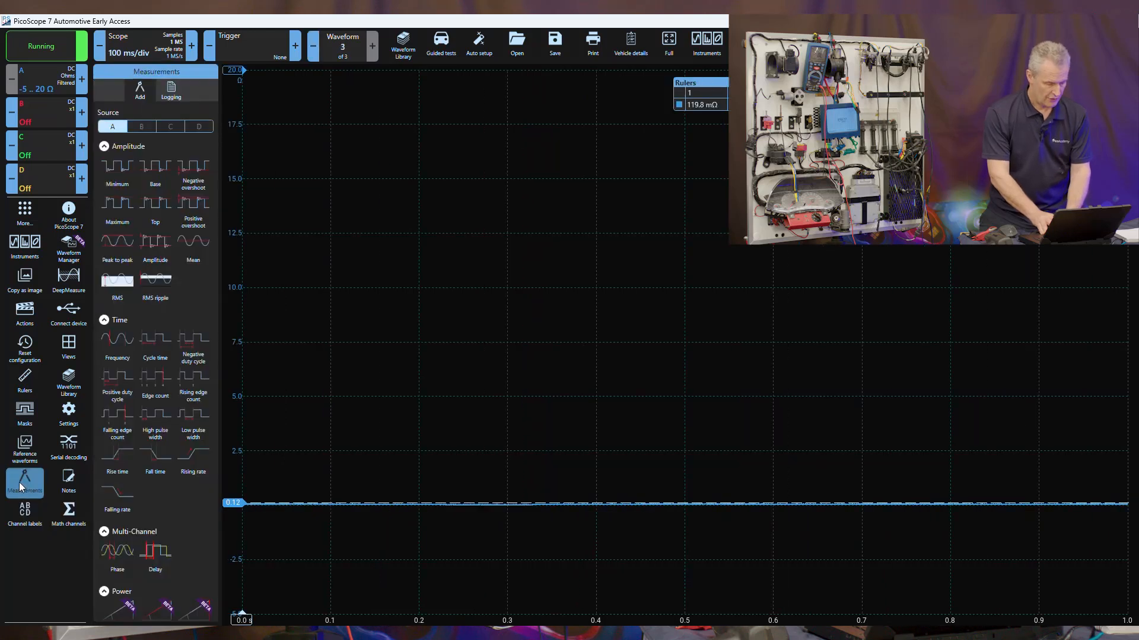
{"action": "left_click", "coordinate": [192, 251]}
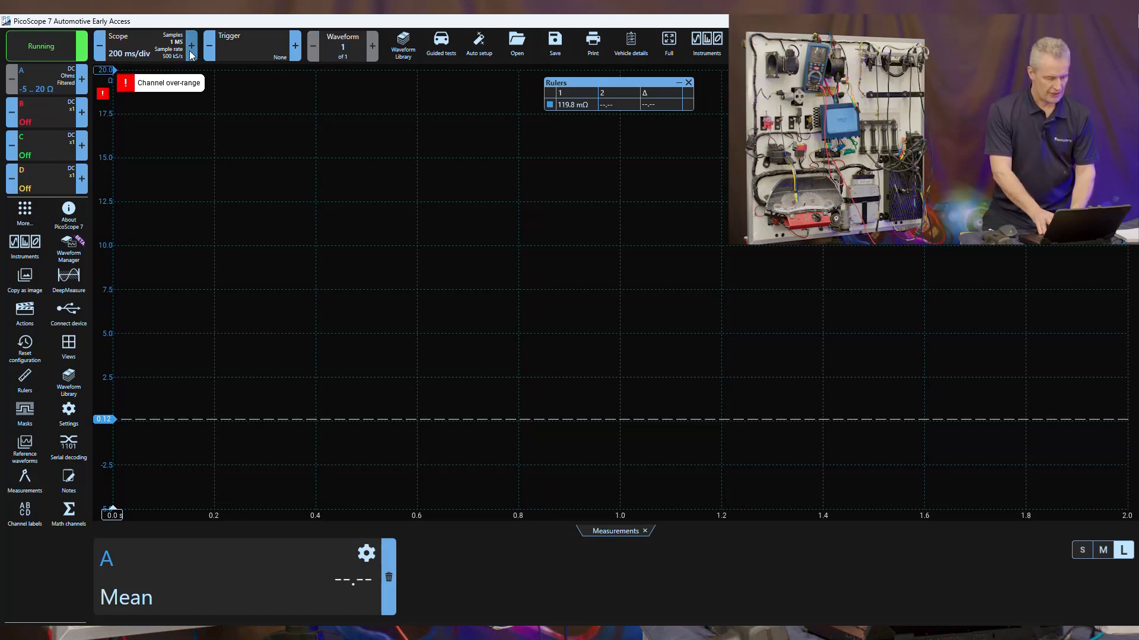
Lengthen the timebase to 1 s/div to capture the steady 14.5 Ω trace
{"action": "left_click", "coordinate": [372, 45]}
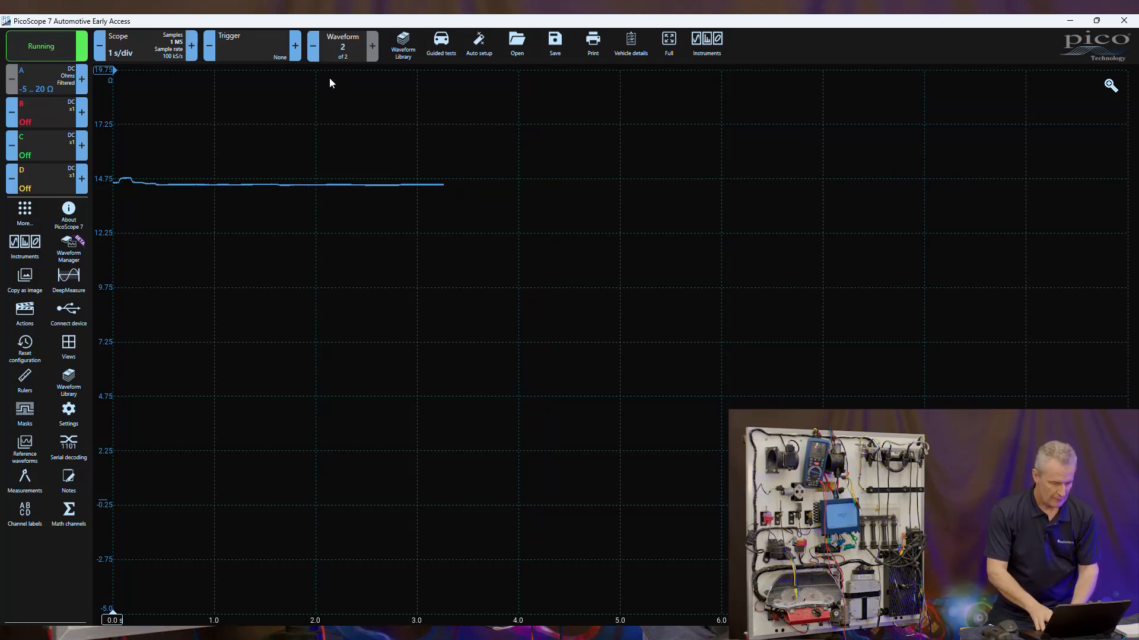
Reduce the timebase back to 200 ms/div
{"action": "left_click", "coordinate": [313, 46]}
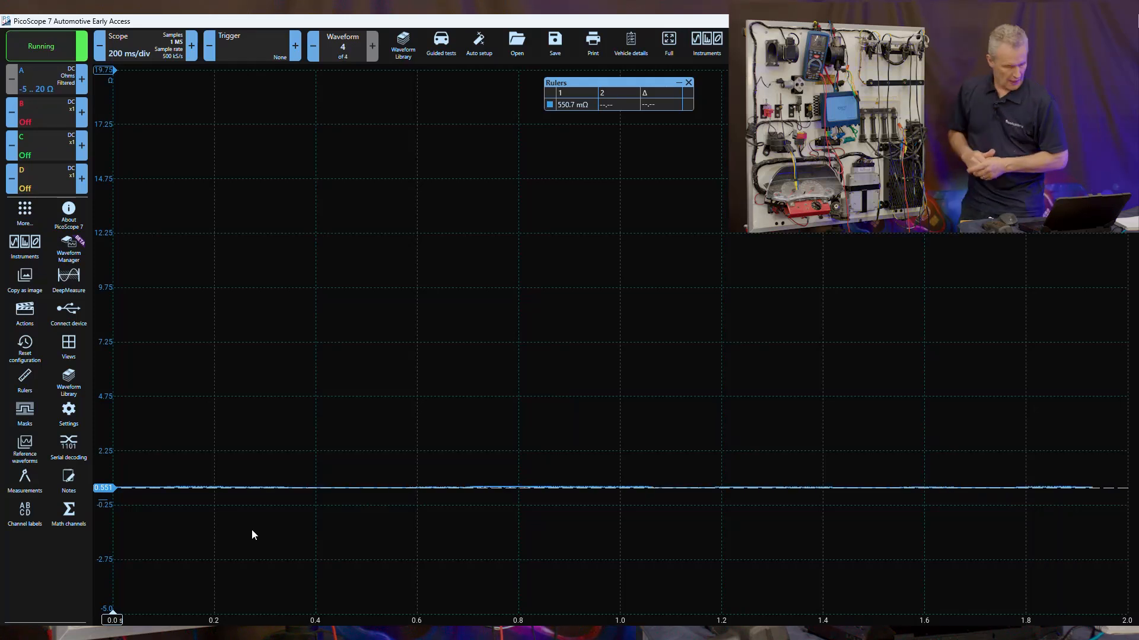
Lengthen the timebase to 1 s/div, stop capturing, and return to waveform 1 of 2
{"action": "left_click", "coordinate": [371, 45]}
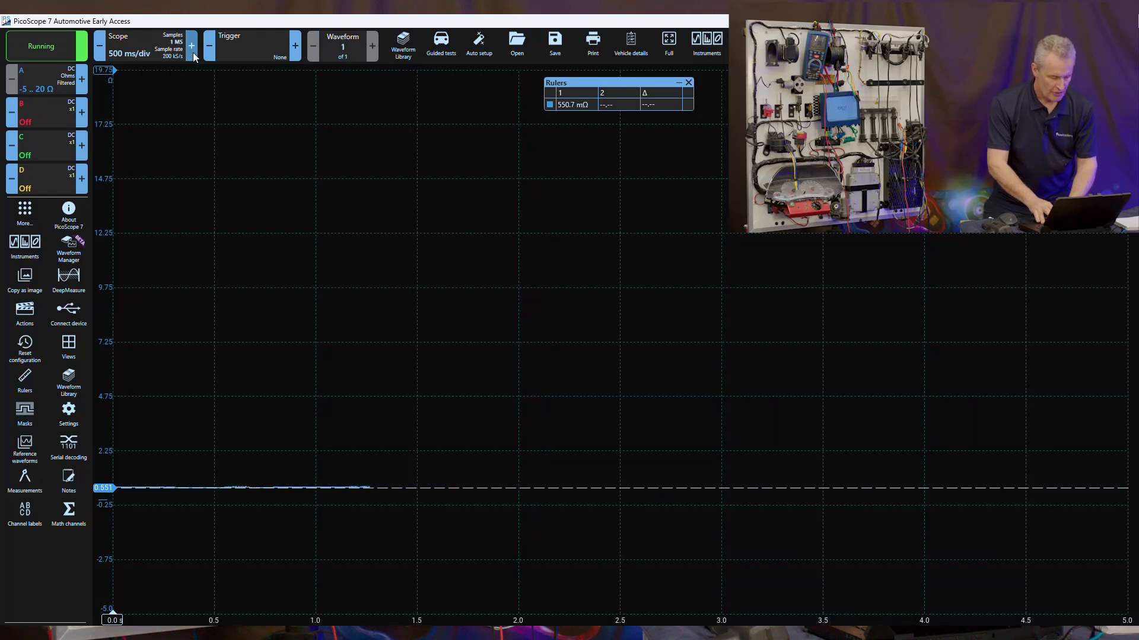
{"action": "left_click", "coordinate": [191, 46]}
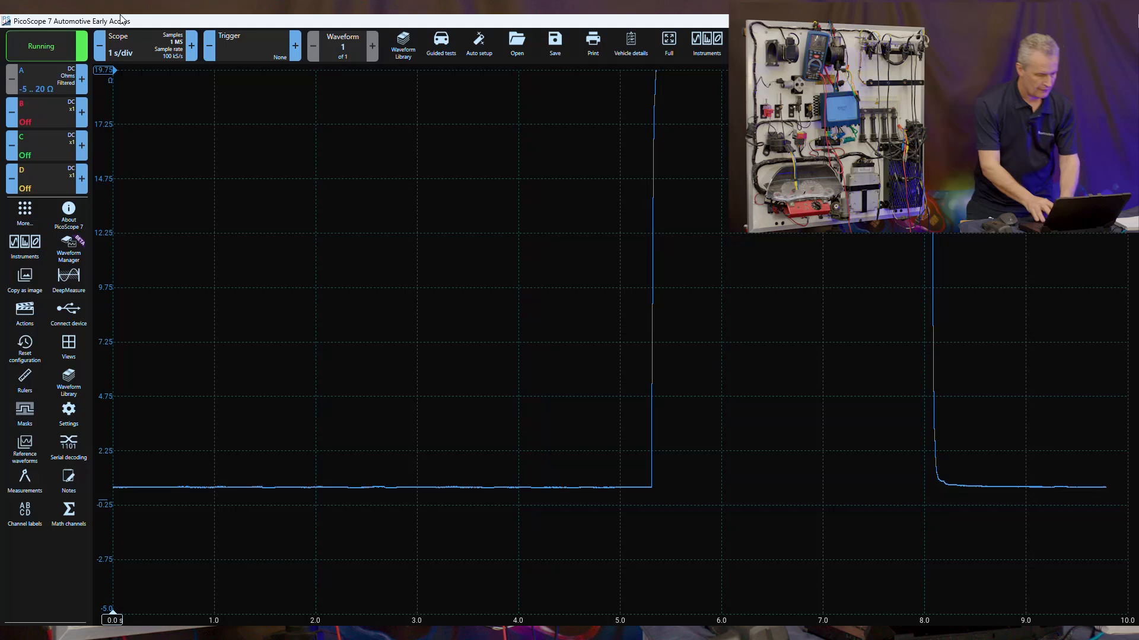
{"action": "left_click", "coordinate": [46, 46]}
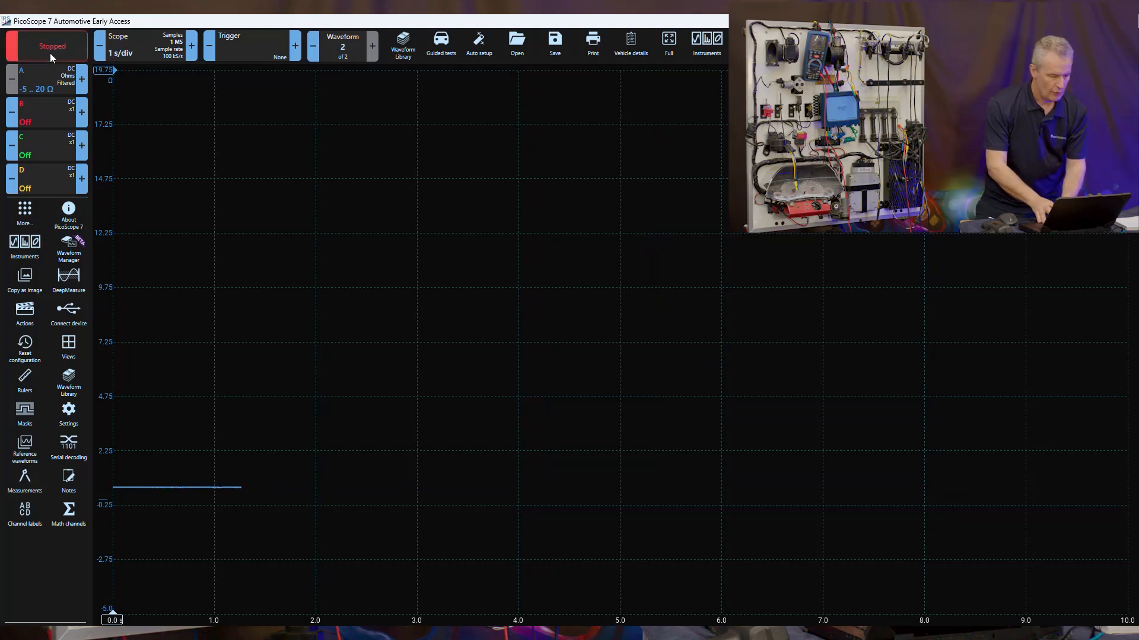
{"action": "left_click", "coordinate": [313, 45]}
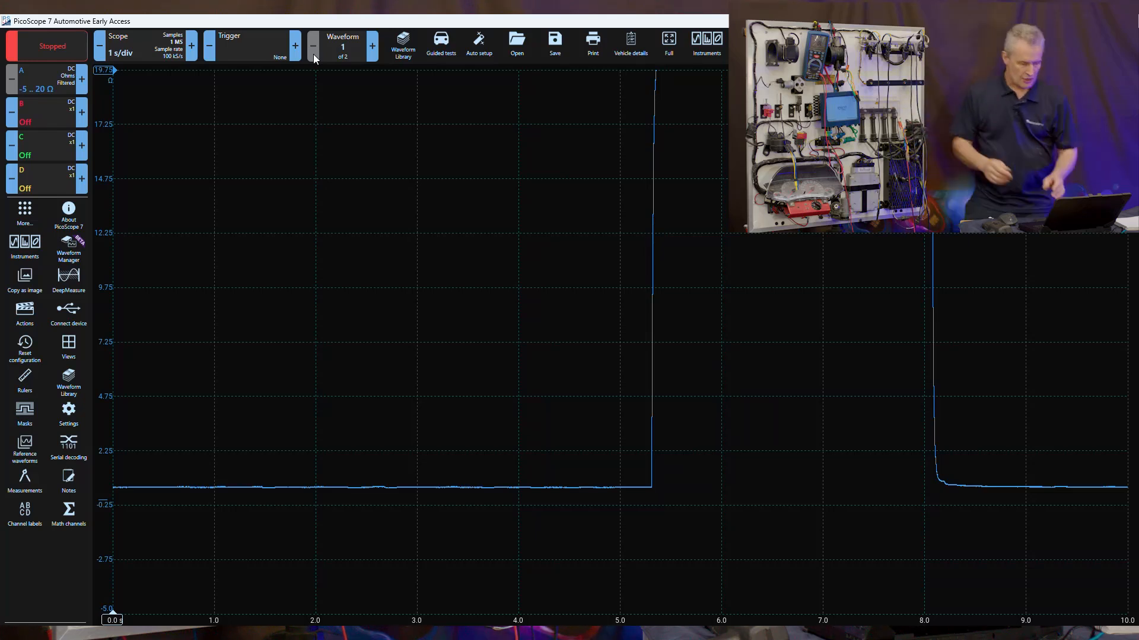
{"action": "mouse_move", "coordinate": [230, 355]}
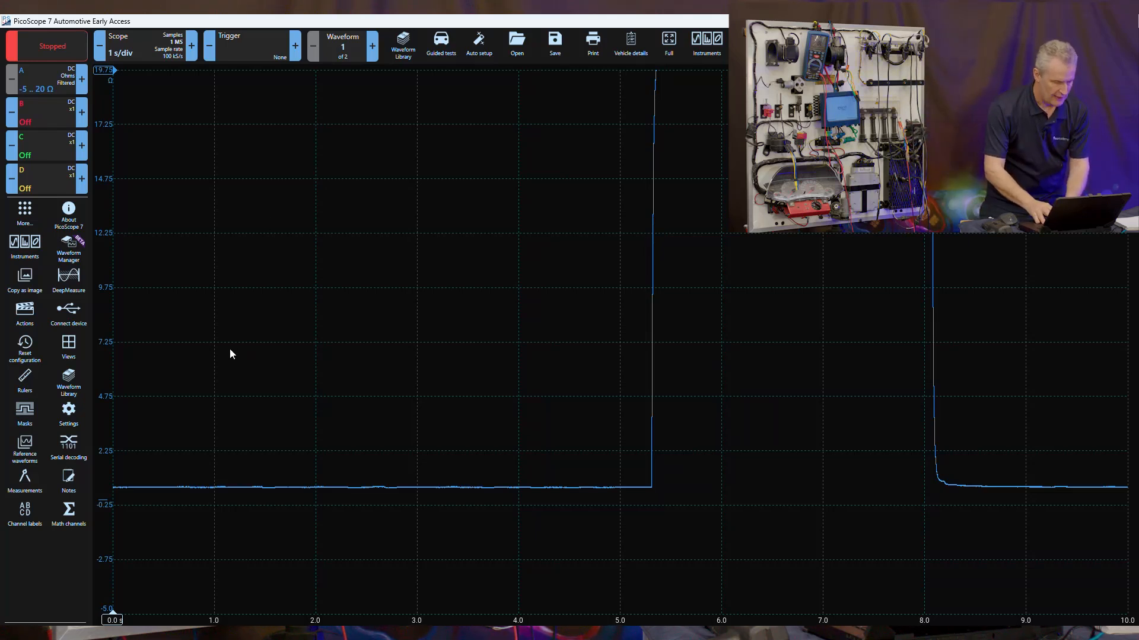
Add a second scope view and place time rulers across a flat section in Scope 1
{"action": "left_click", "coordinate": [68, 346]}
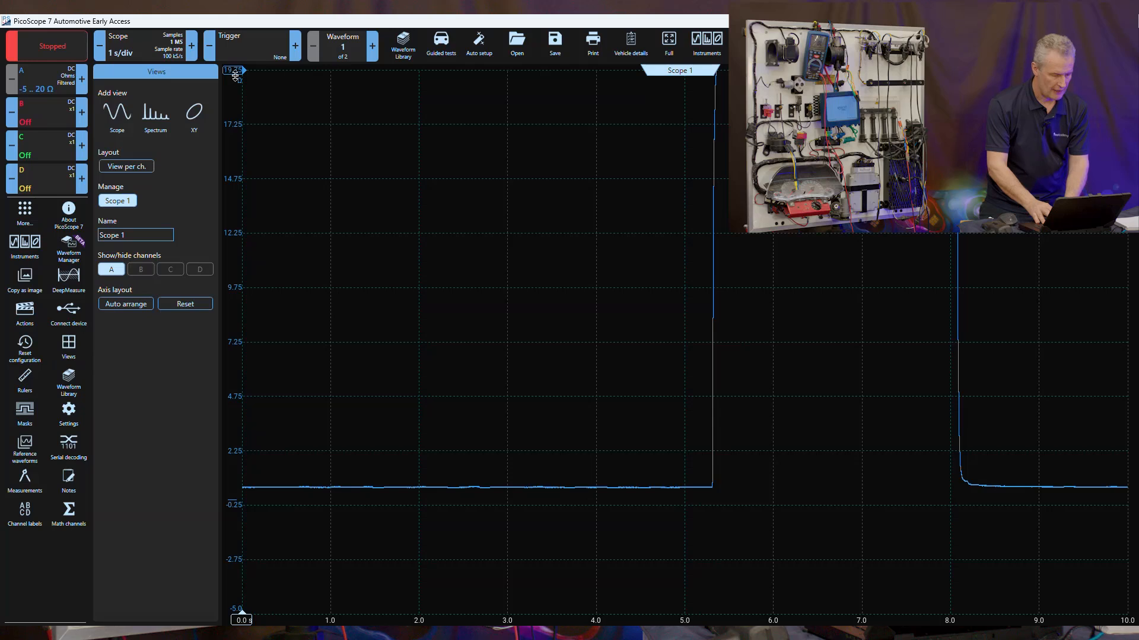
{"action": "left_click", "coordinate": [116, 115]}
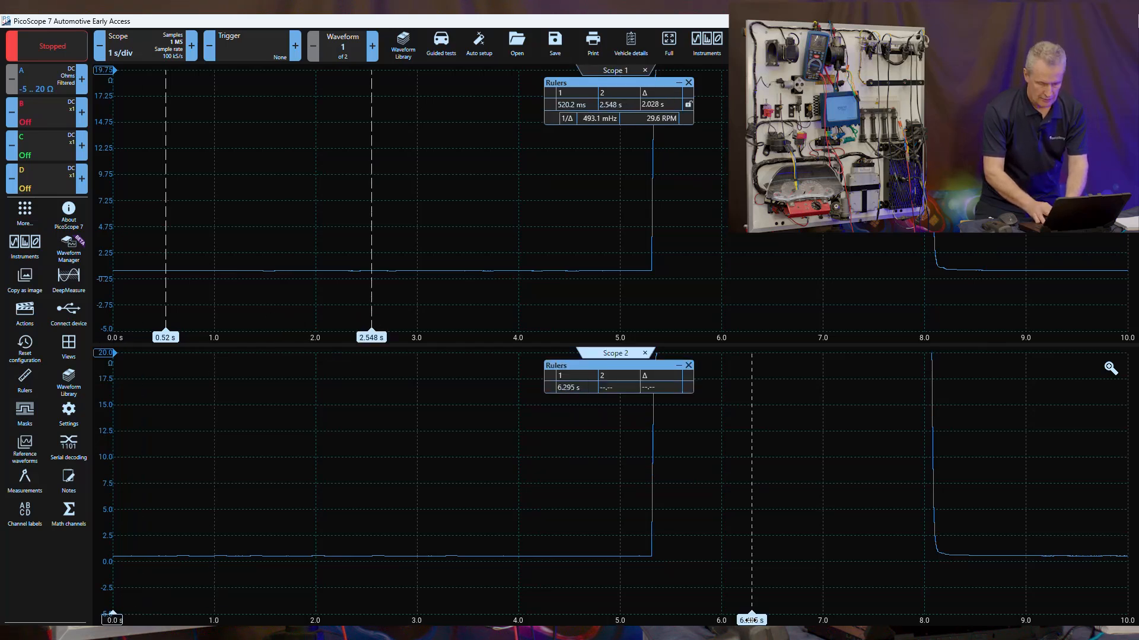
{"action": "left_click_drag", "start_coordinate": [751, 620], "coordinate": [992, 619]}
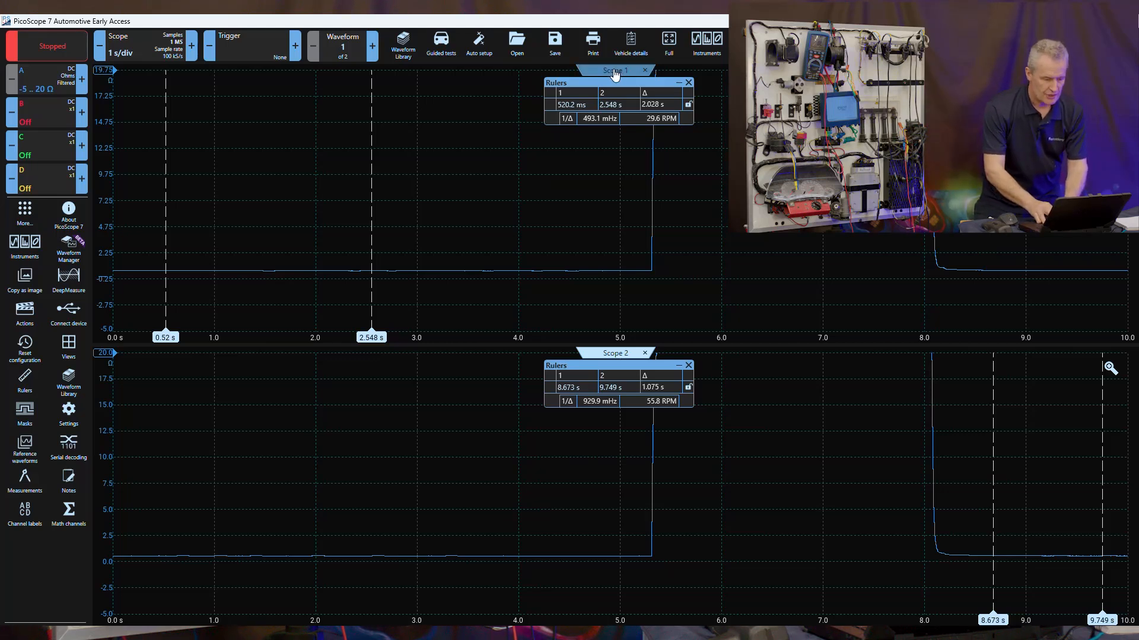
{"action": "mouse_move", "coordinate": [547, 150]}
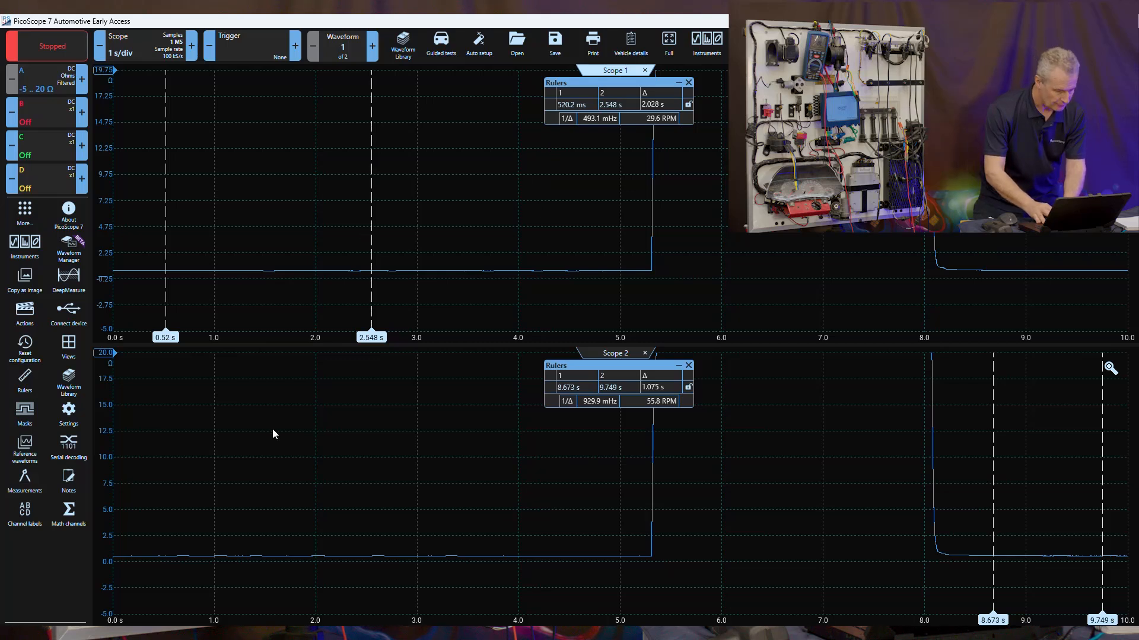
Add a between-rulers Mean for Scope 1 reading 588.8 mΩ and move the ruler readout aside
{"action": "left_click", "coordinate": [24, 481]}
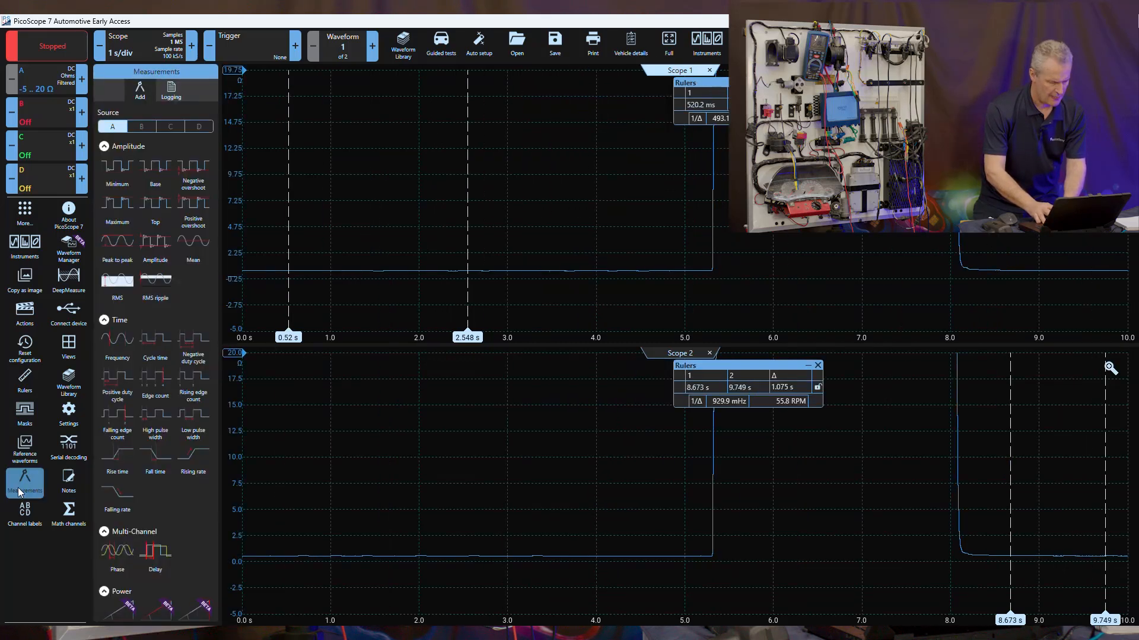
{"action": "left_click", "coordinate": [193, 246]}
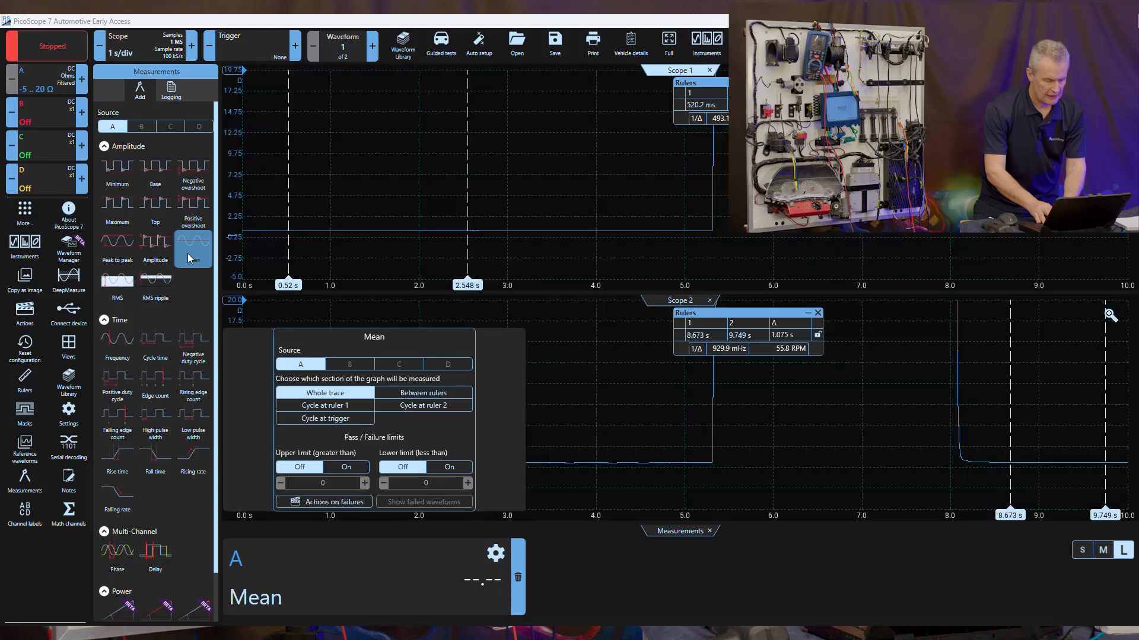
{"action": "left_click", "coordinate": [423, 393]}
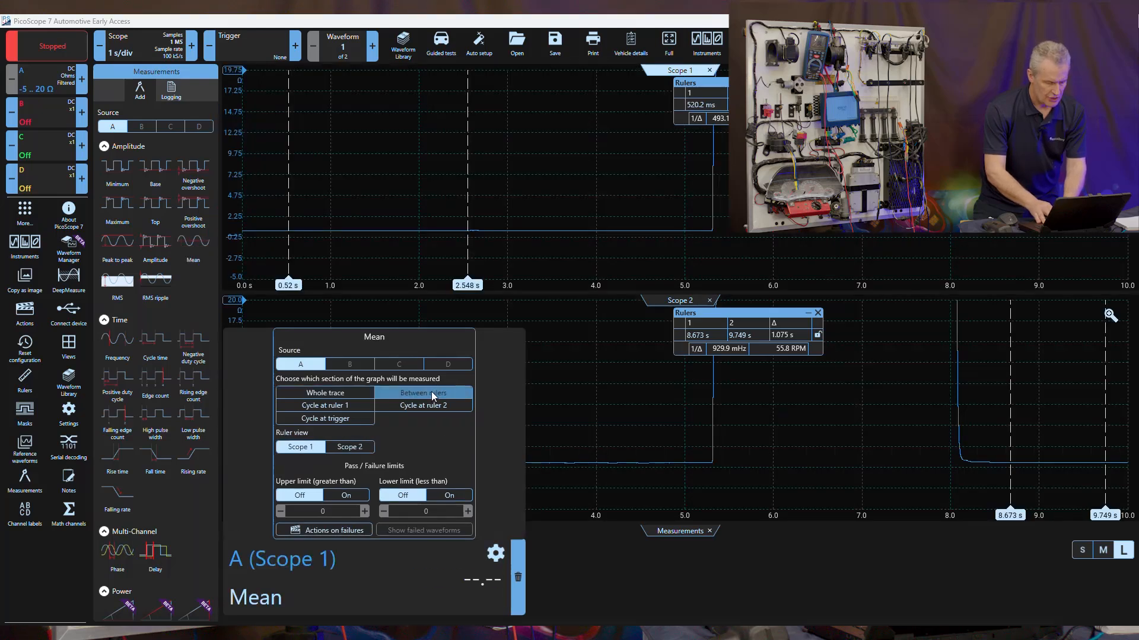
{"action": "left_click", "coordinate": [423, 392]}
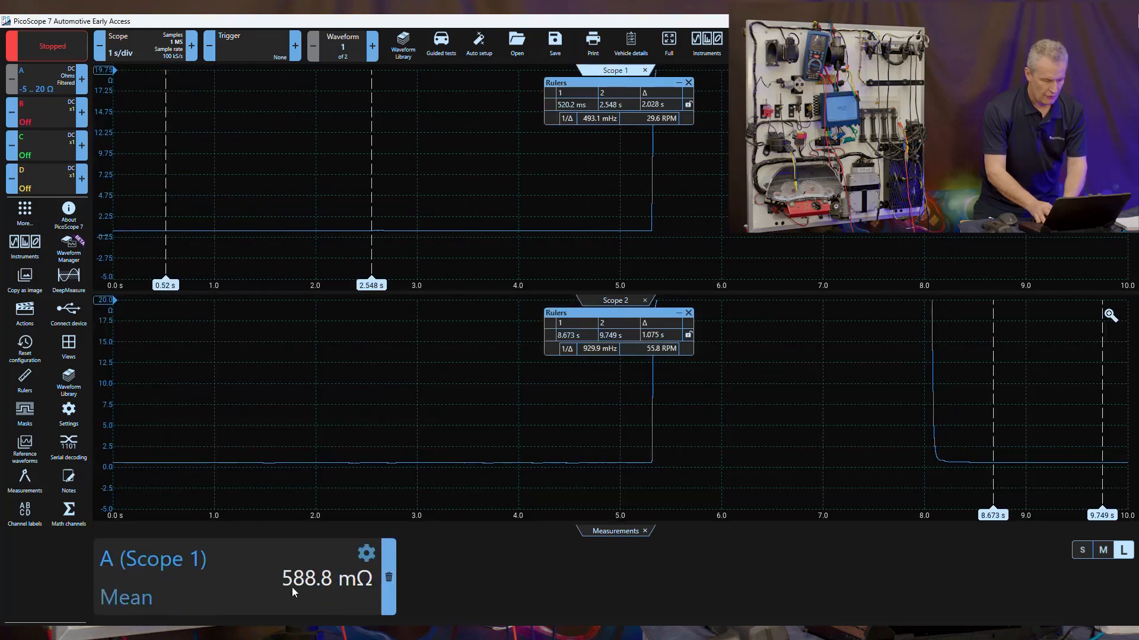
{"action": "left_click", "coordinate": [366, 553]}
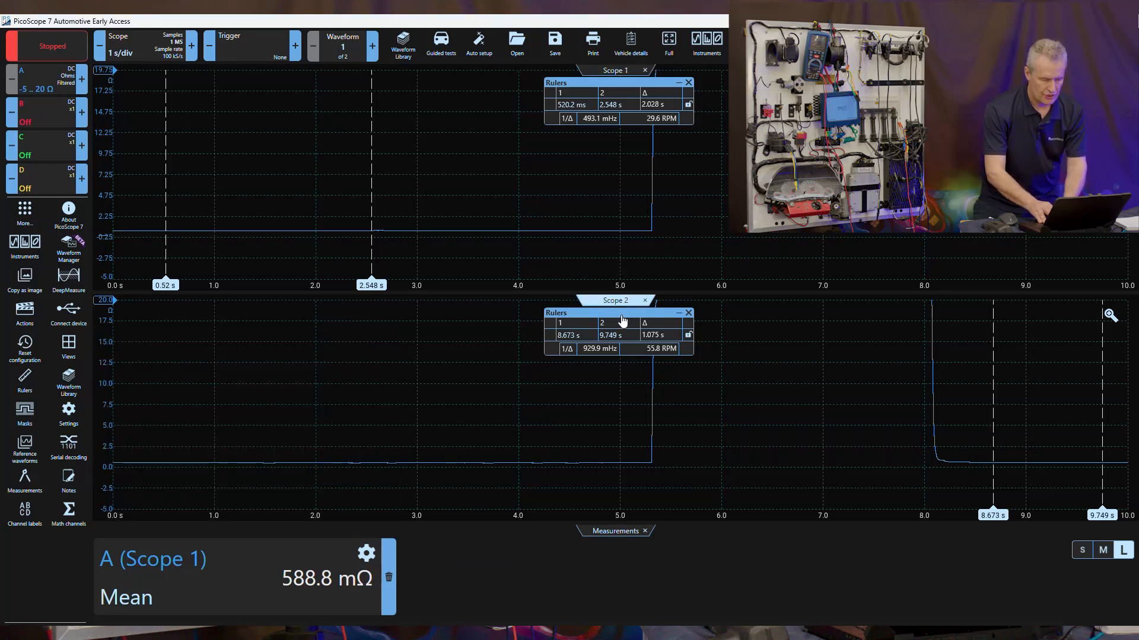
{"action": "left_click_drag", "start_coordinate": [615, 312], "coordinate": [448, 320]}
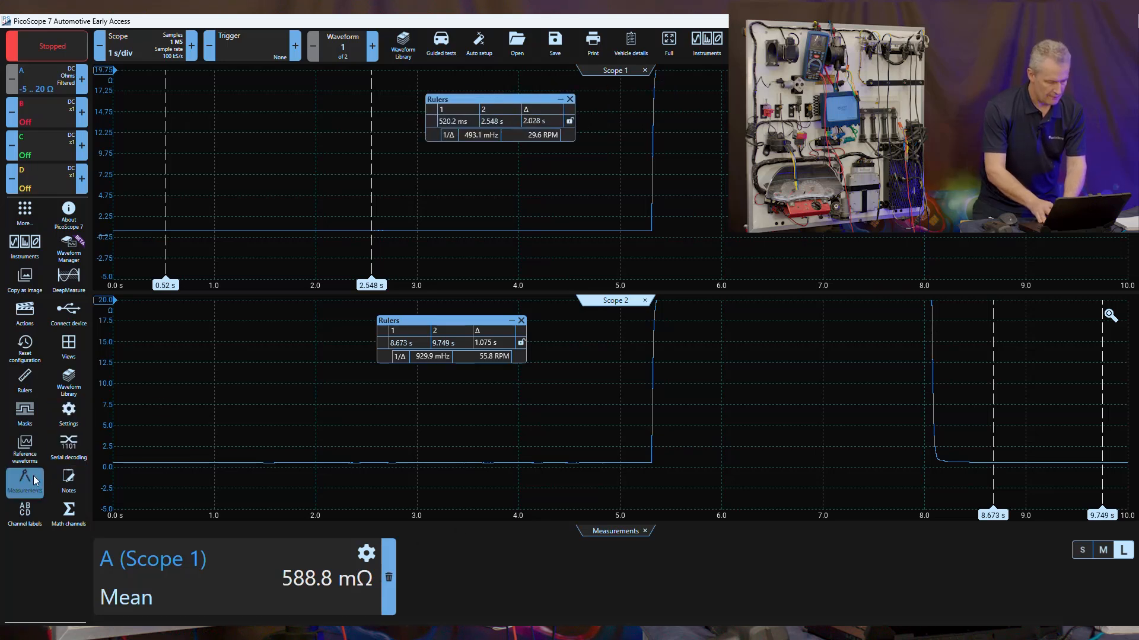
{"action": "left_click", "coordinate": [23, 483]}
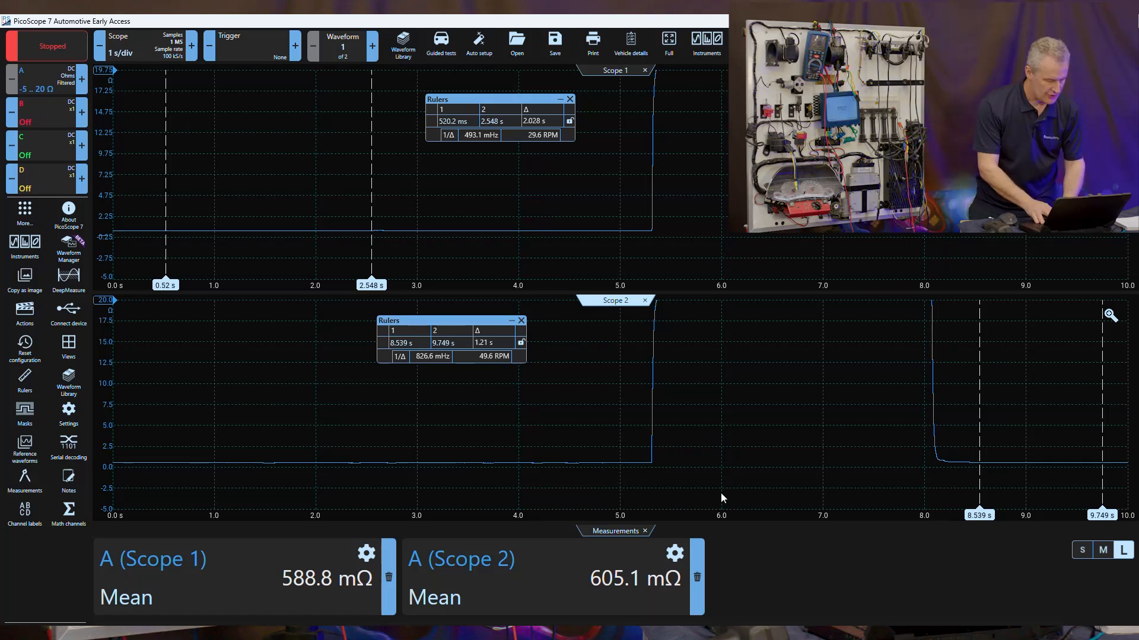
Write the note 'scope view 1 primary between pins 2 and 3' in the Notes panel
{"action": "left_click", "coordinate": [69, 481]}
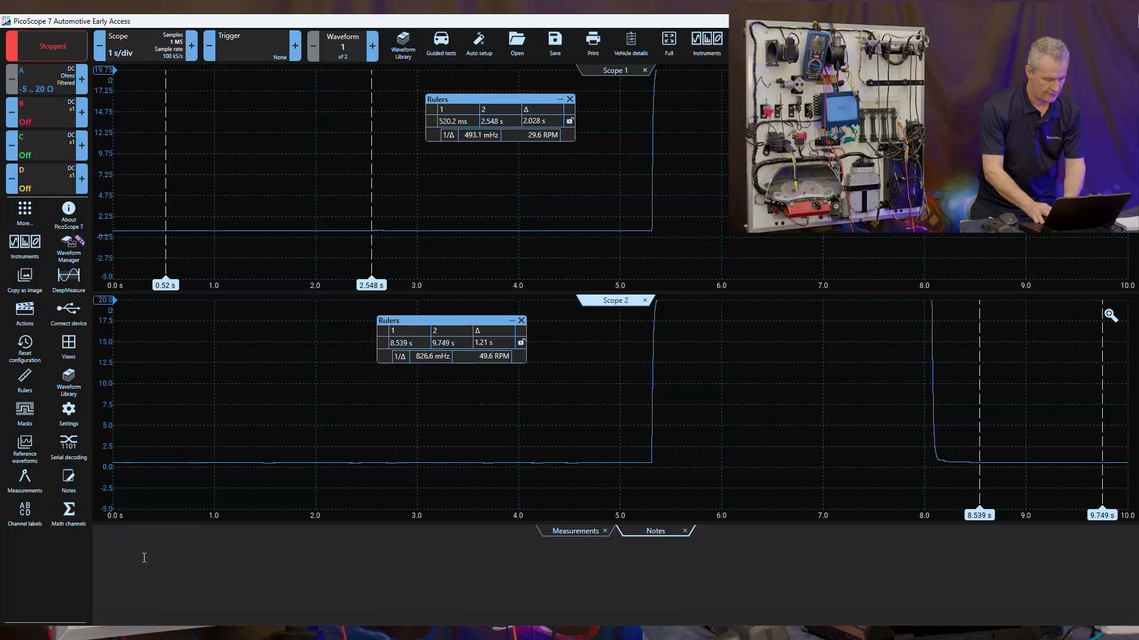
{"action": "type", "text": "scope view 1"}
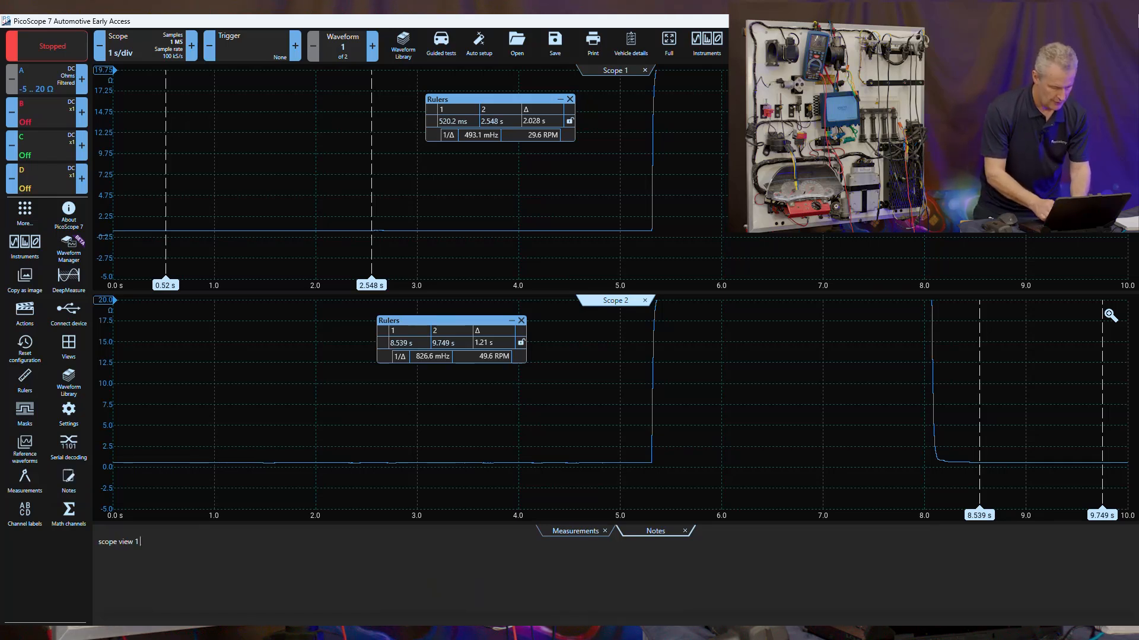
{"action": "type", "text": "pi"}
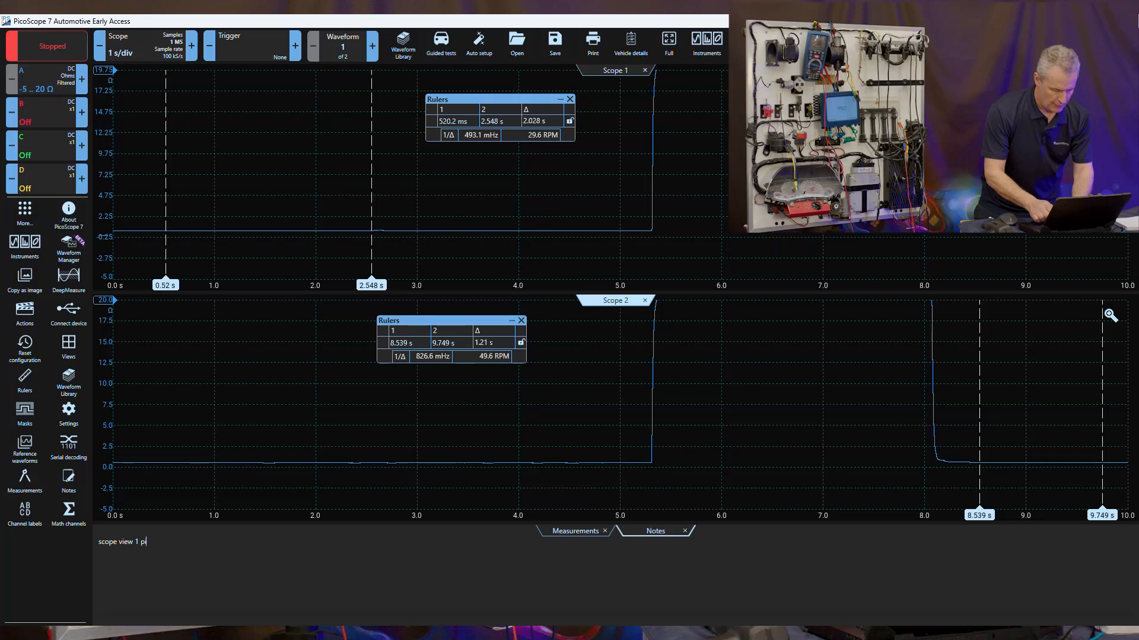
{"action": "type", "text": "rimary between"}
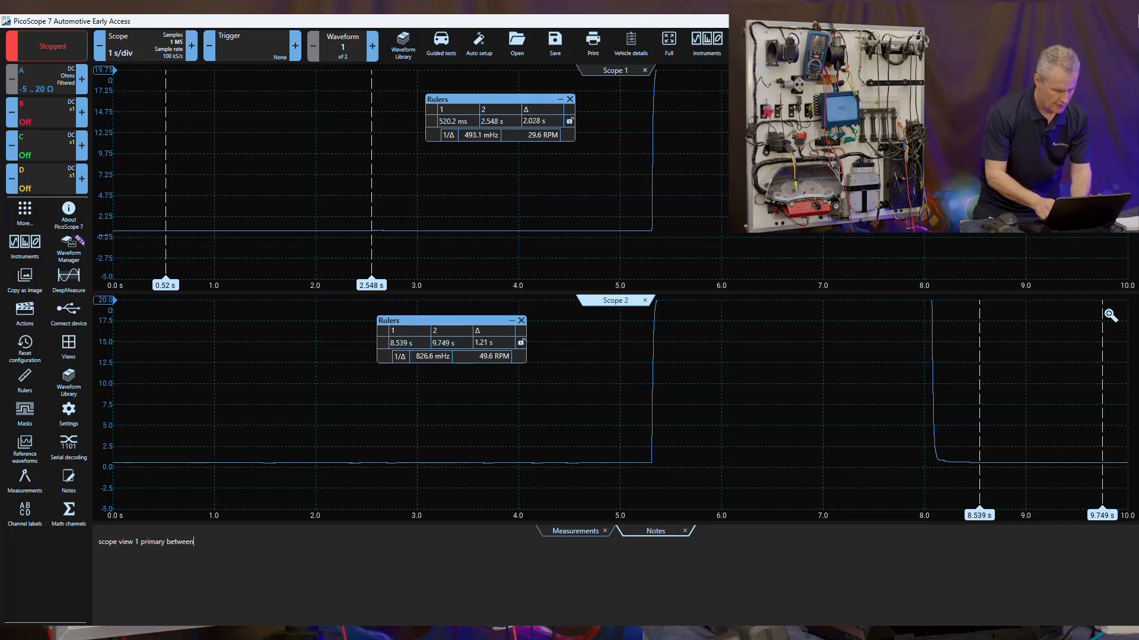
{"action": "type", "text": "pins"}
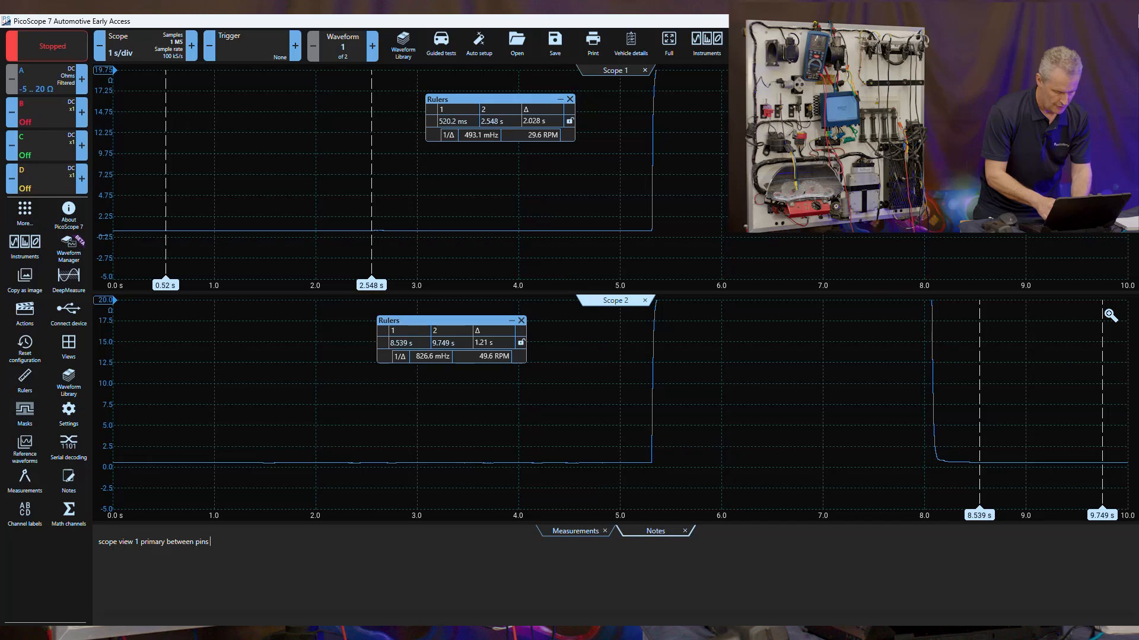
{"action": "type", "text": "2 and 3"}
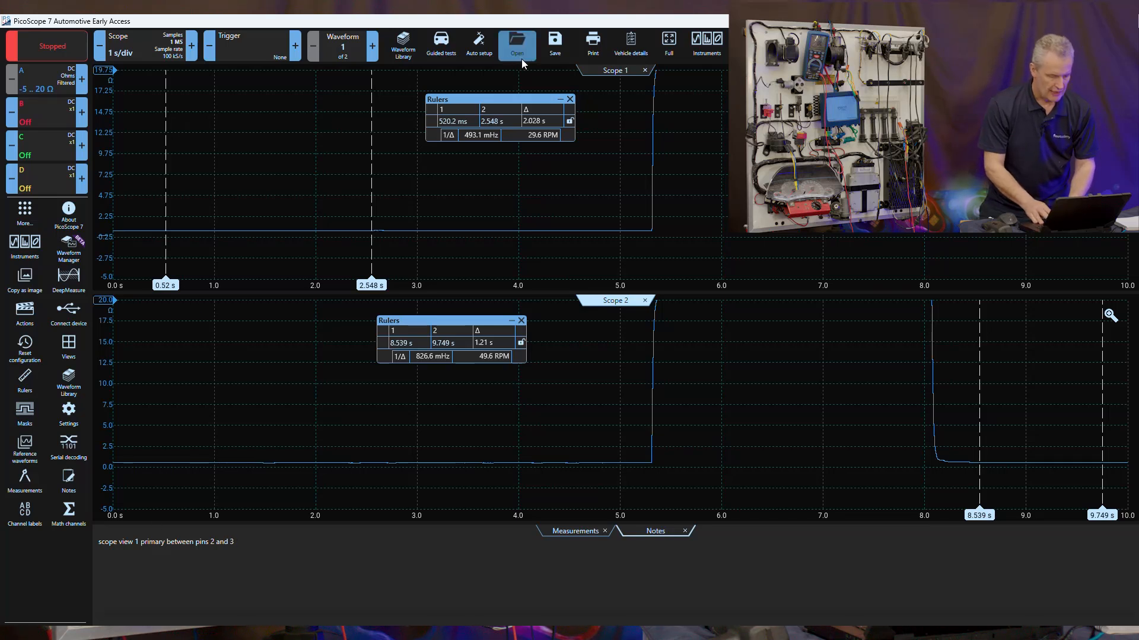
Bring up the save form for capture 20240417 with the pin note, then dismiss it
{"action": "left_click", "coordinate": [554, 42]}
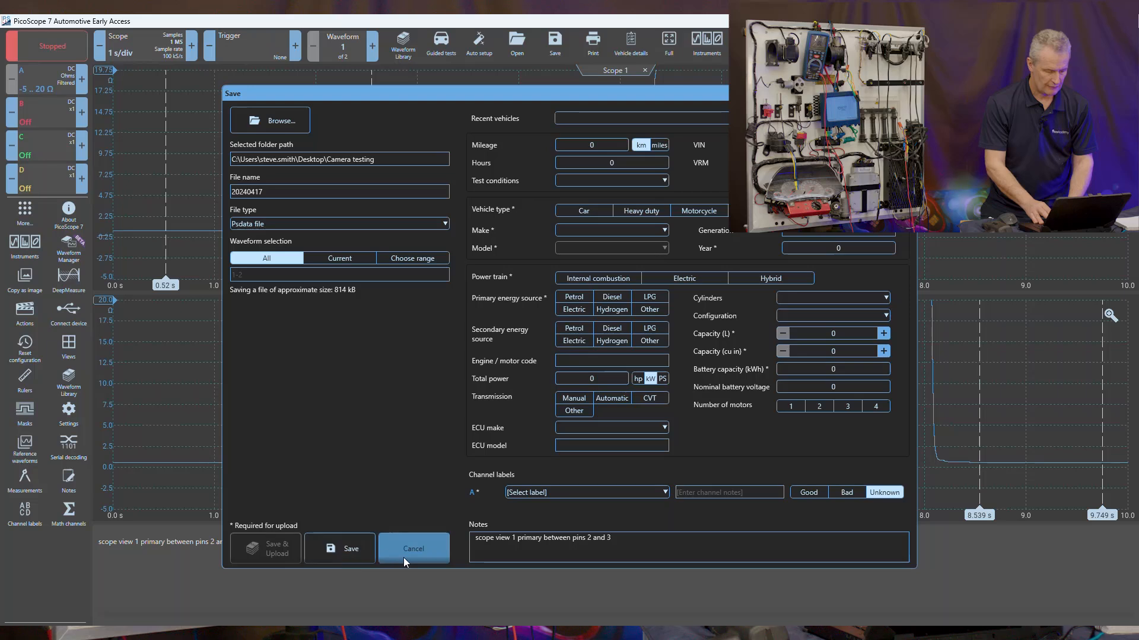
{"action": "left_click", "coordinate": [413, 548]}
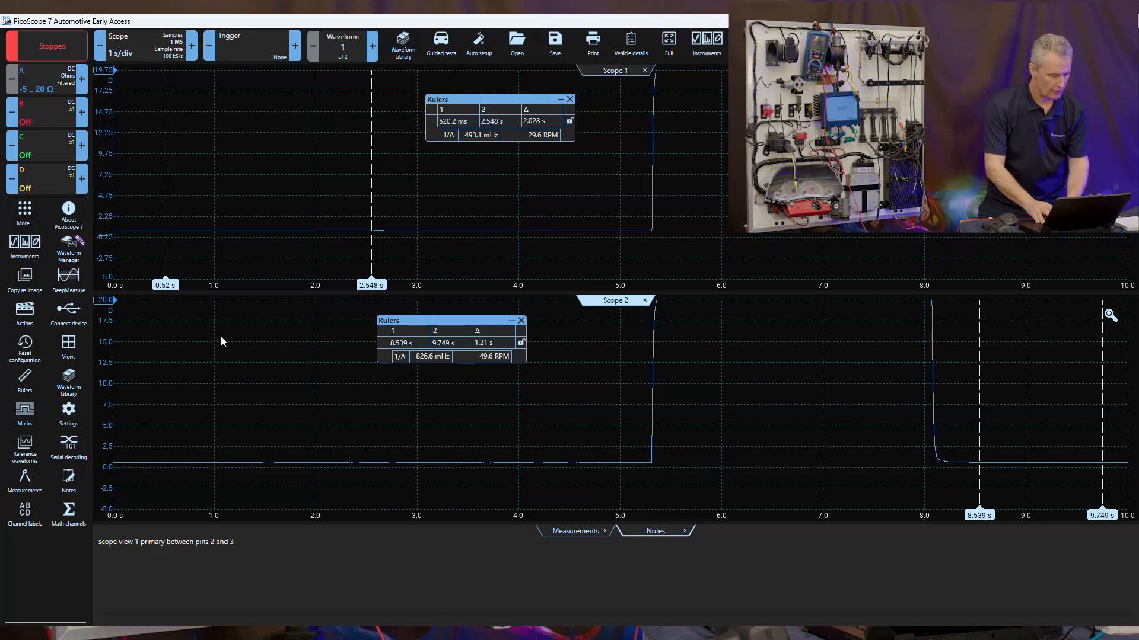
{"action": "left_click", "coordinate": [68, 346]}
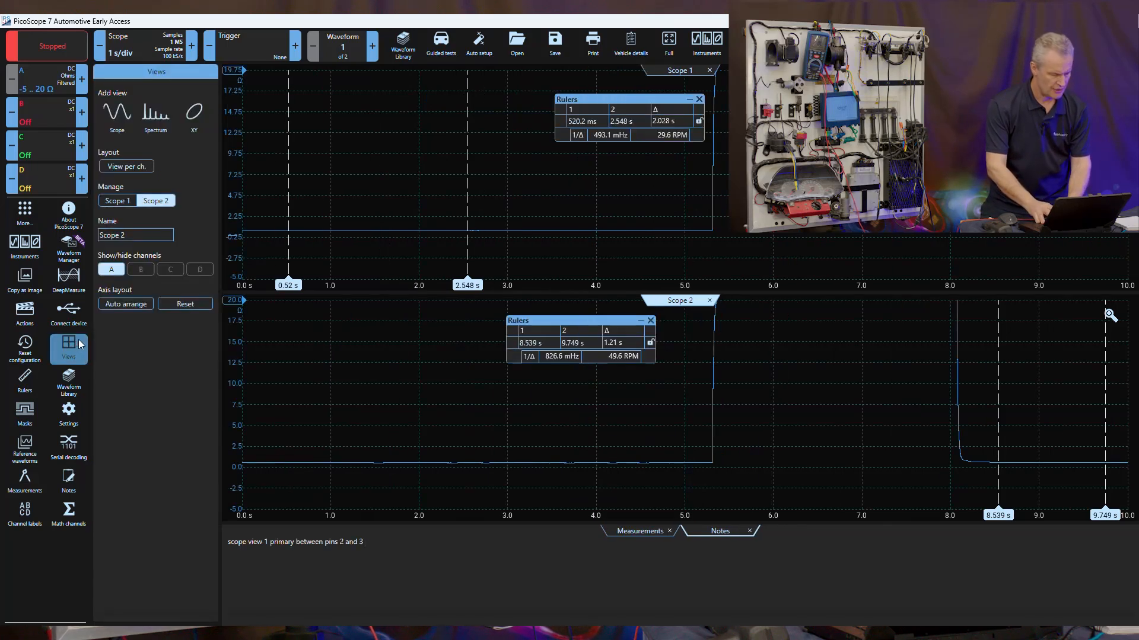
{"action": "mouse_move", "coordinate": [427, 383]}
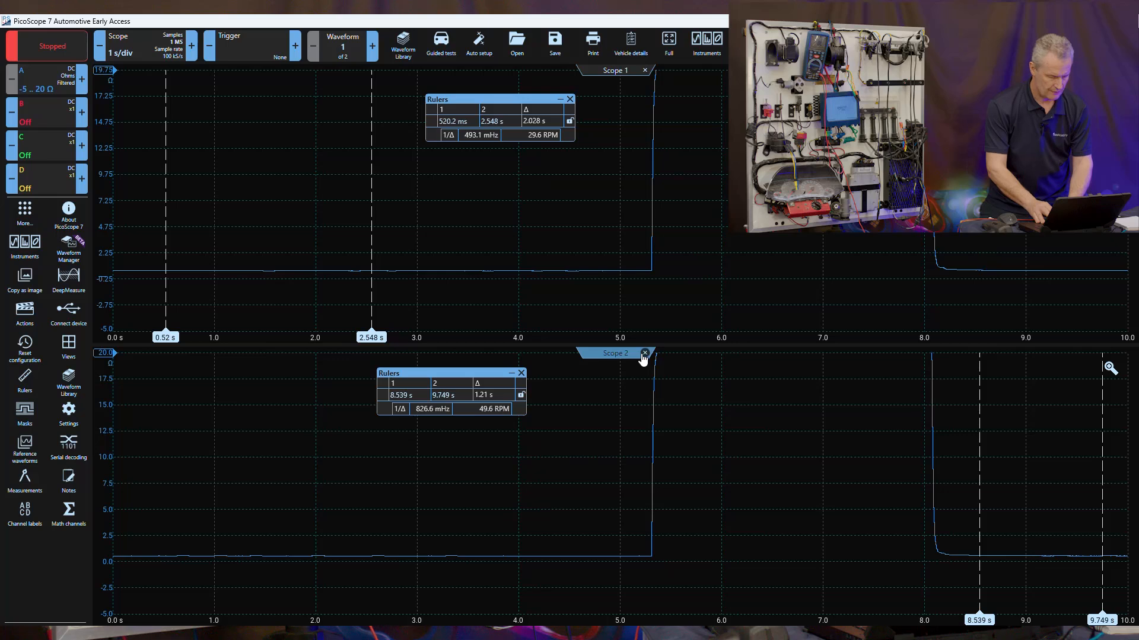
Close the Scope 2 view, leaving one full-size channel A graph, and open channel A settings
{"action": "left_click", "coordinate": [68, 346]}
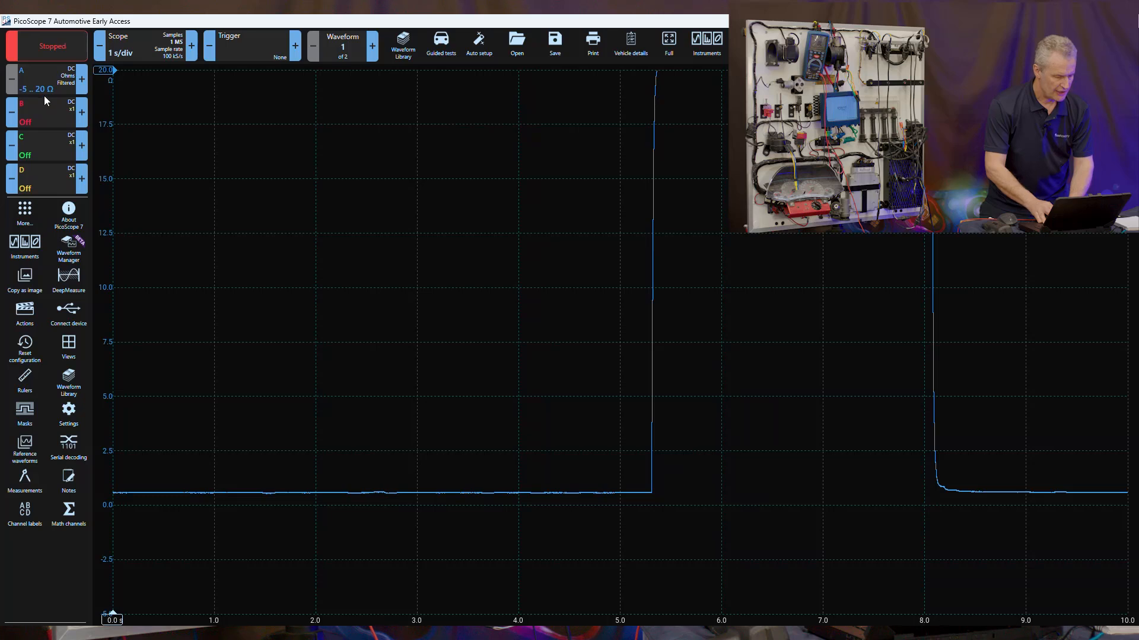
{"action": "left_click", "coordinate": [45, 79]}
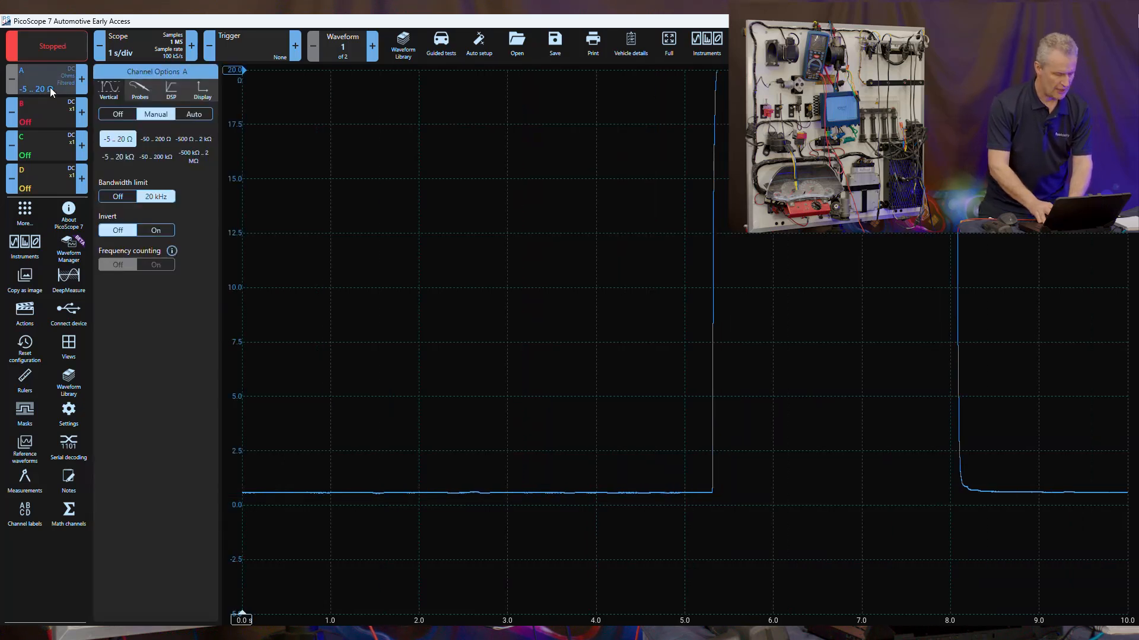
Switch channel A to the -5 to 20 kΩ range and restart live capture
{"action": "left_click", "coordinate": [117, 156]}
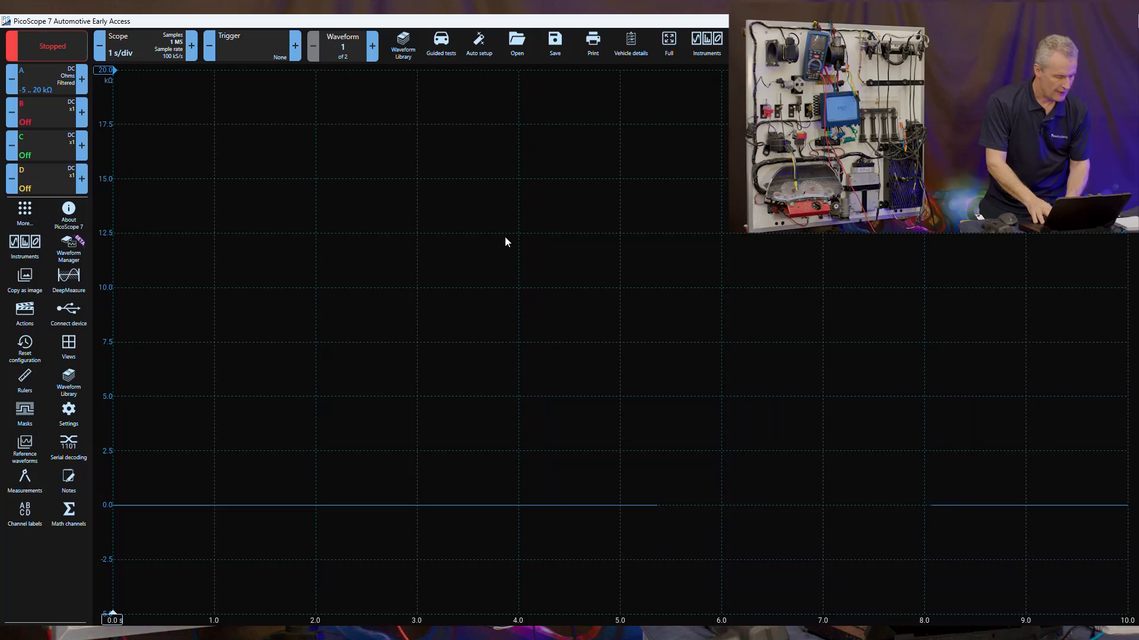
{"action": "left_click", "coordinate": [46, 46]}
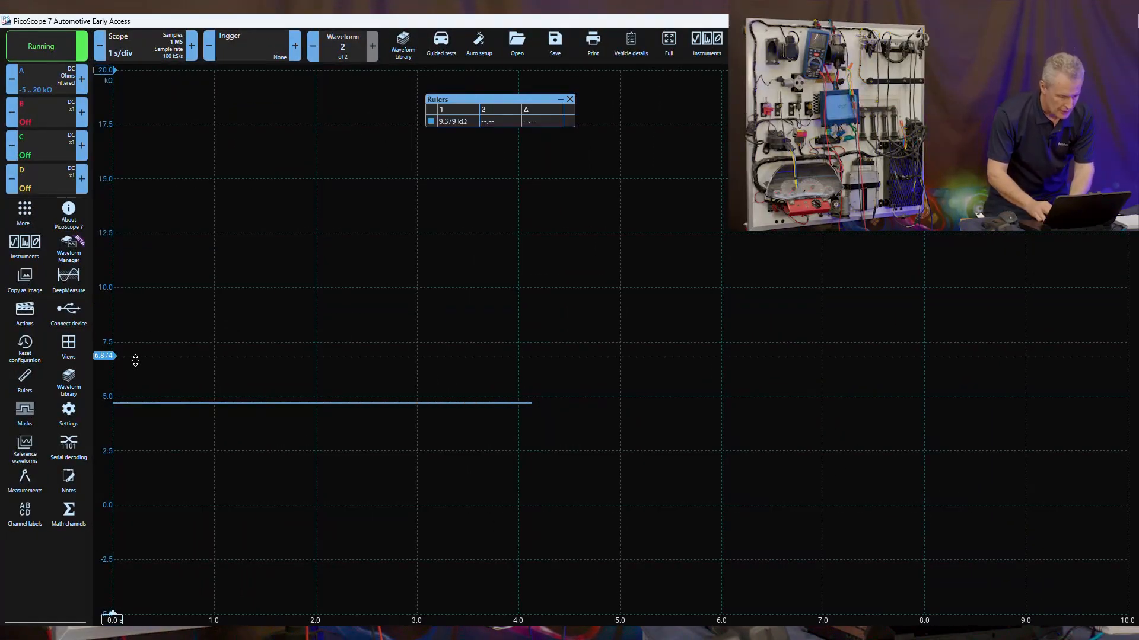
Align the horizontal ruler on the flat trace at about 4.75 kΩ, and open channel A's settings
{"action": "left_click_drag", "start_coordinate": [105, 355], "coordinate": [105, 400]}
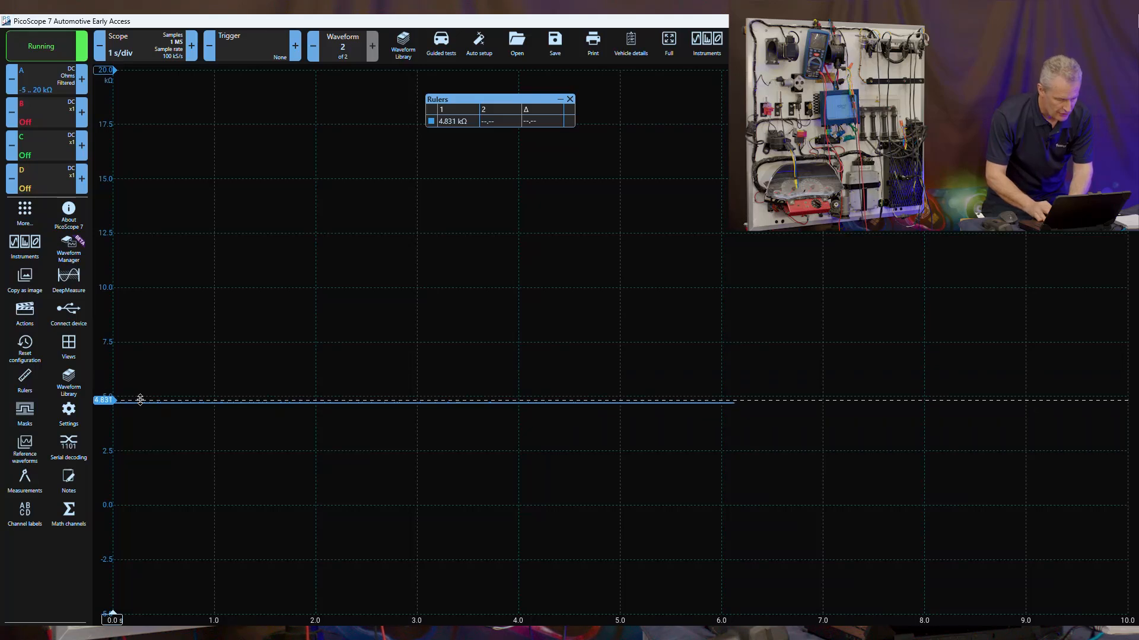
{"action": "left_click_drag", "start_coordinate": [106, 401], "coordinate": [105, 405]}
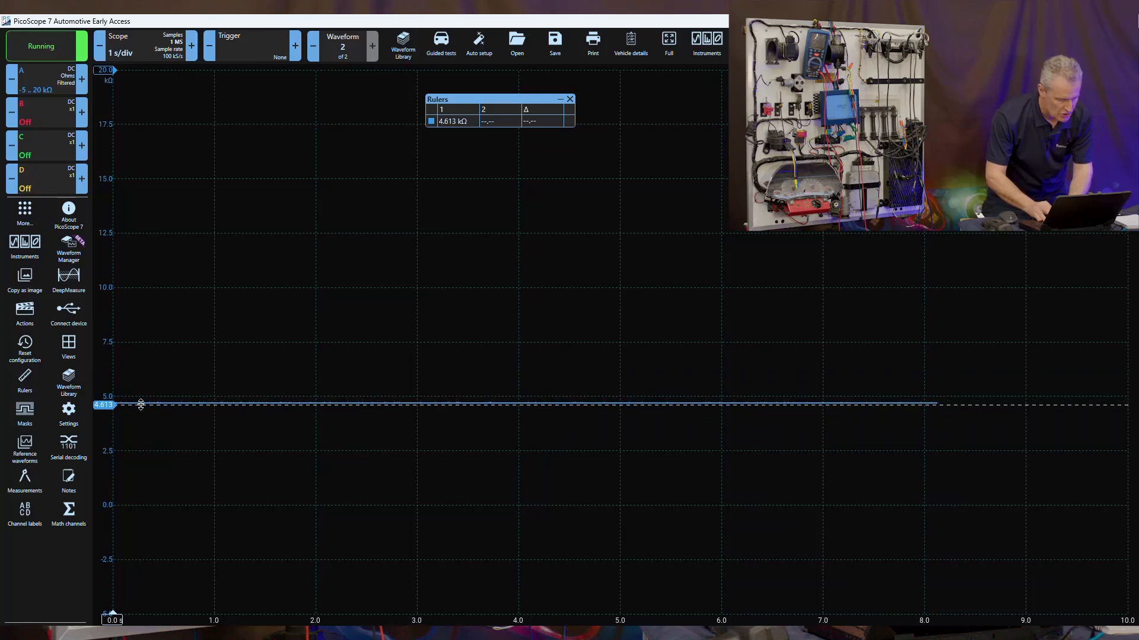
{"action": "left_click_drag", "start_coordinate": [141, 405], "coordinate": [141, 401]}
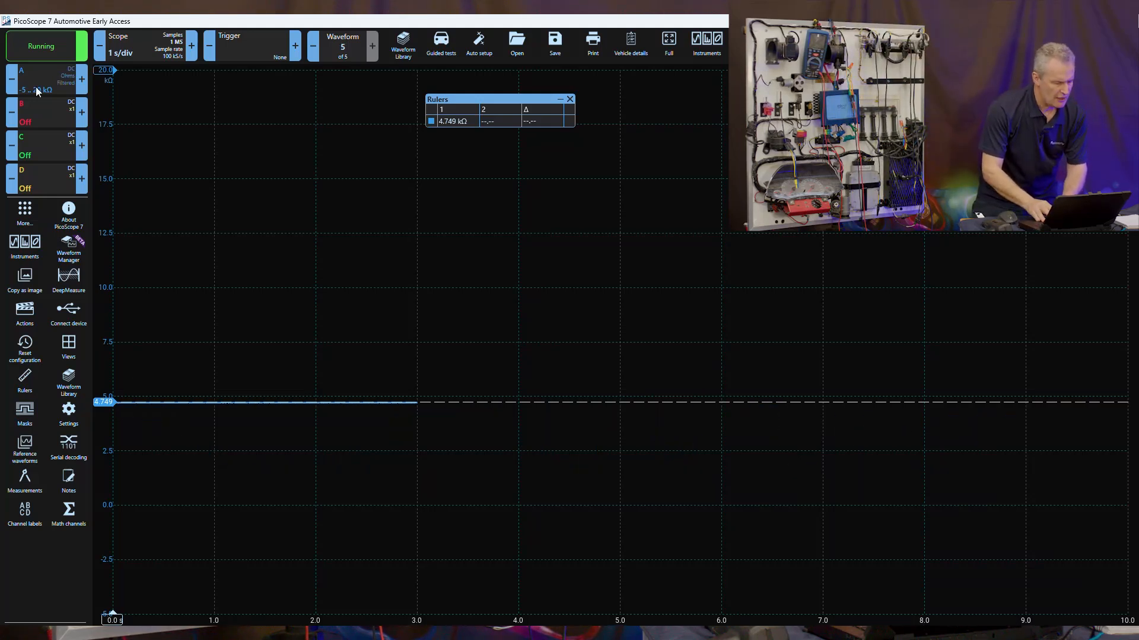
{"action": "left_click", "coordinate": [36, 90]}
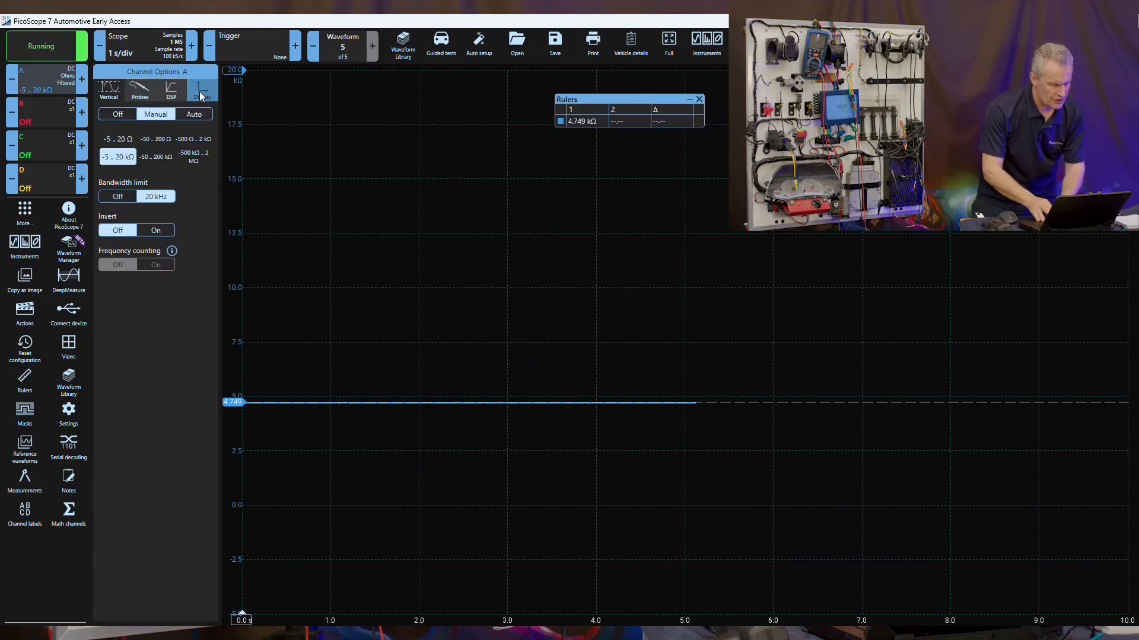
Rescale channel A's display to 12.5 kΩ and bring up the trigger settings
{"action": "left_click", "coordinate": [202, 90]}
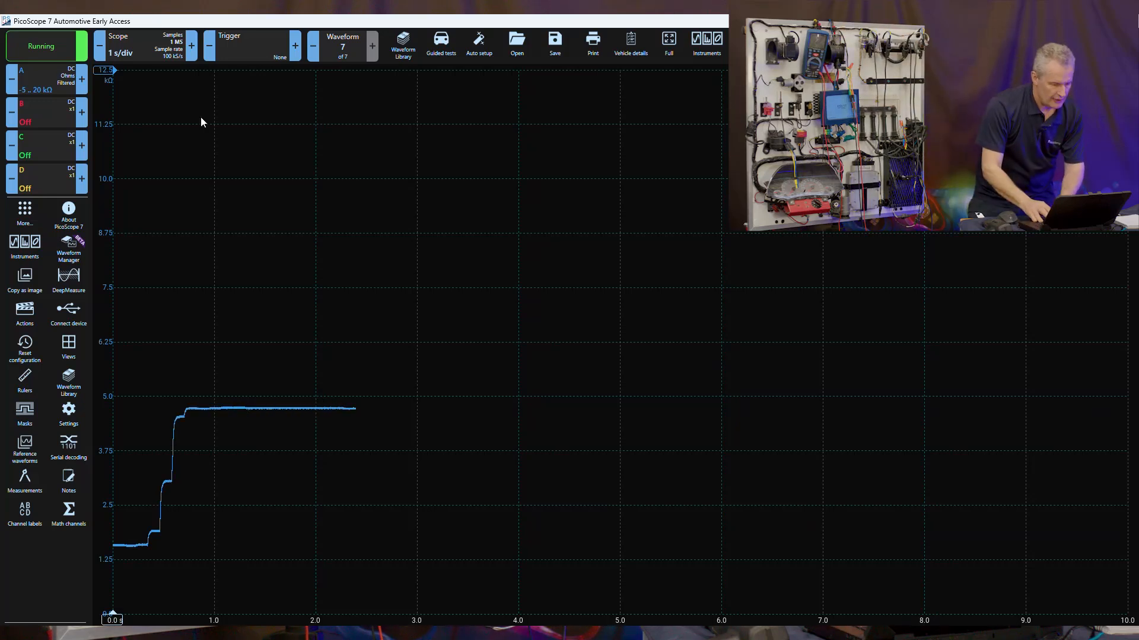
{"action": "left_click", "coordinate": [229, 45]}
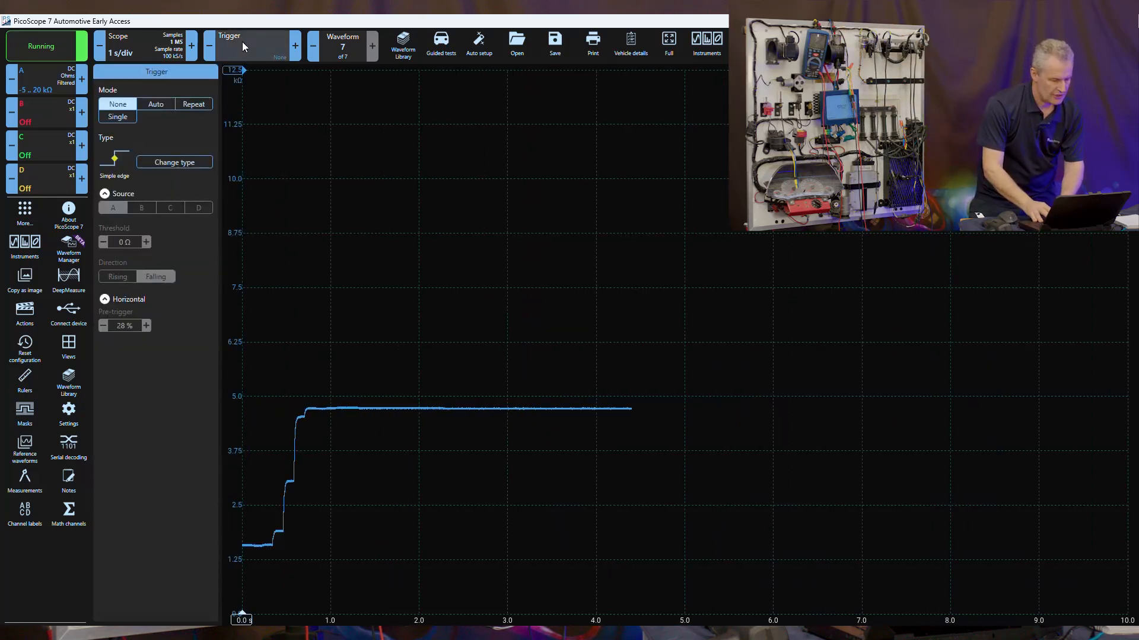
Set Repeat triggering on a 3.75 kΩ falling threshold with a 200 ms/div timebase
{"action": "left_click", "coordinate": [193, 103]}
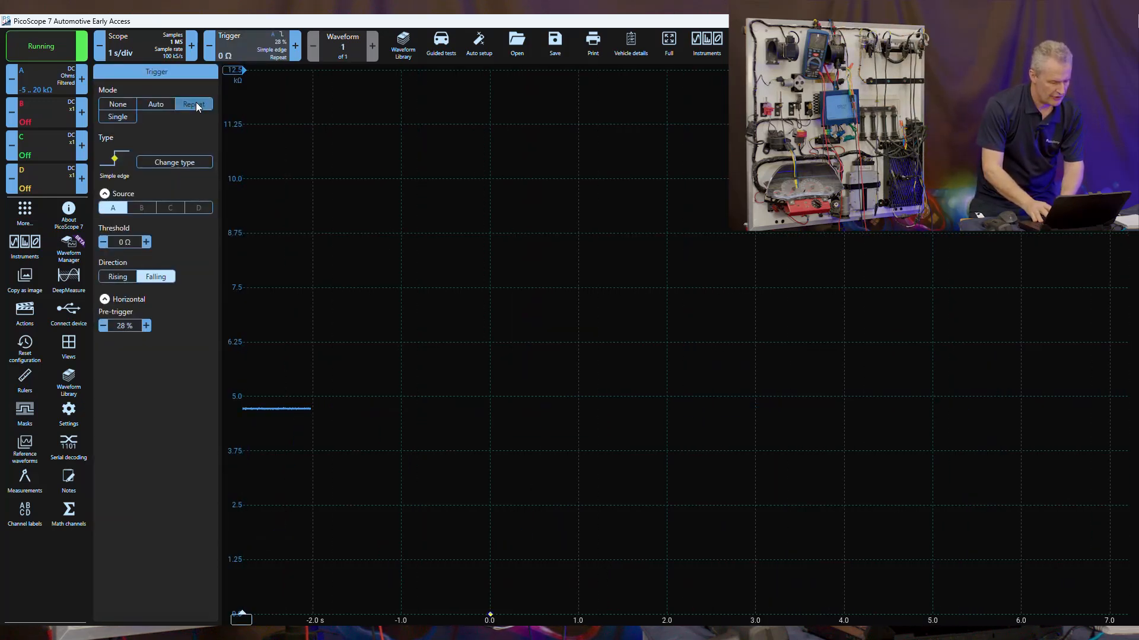
{"action": "left_click", "coordinate": [194, 103]}
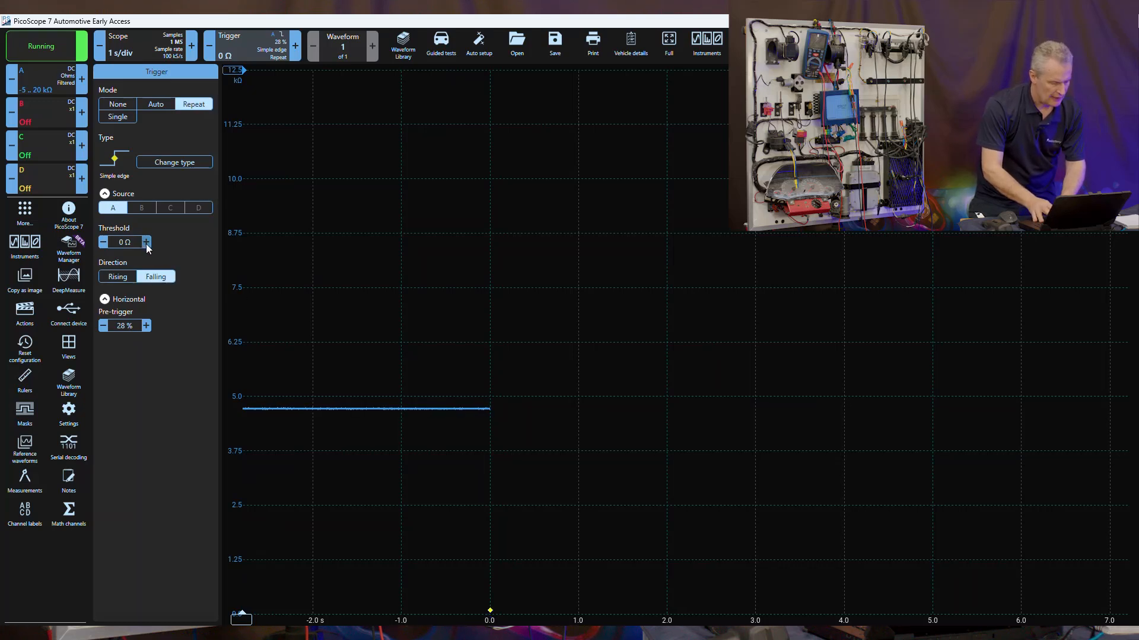
{"action": "left_click", "coordinate": [145, 242]}
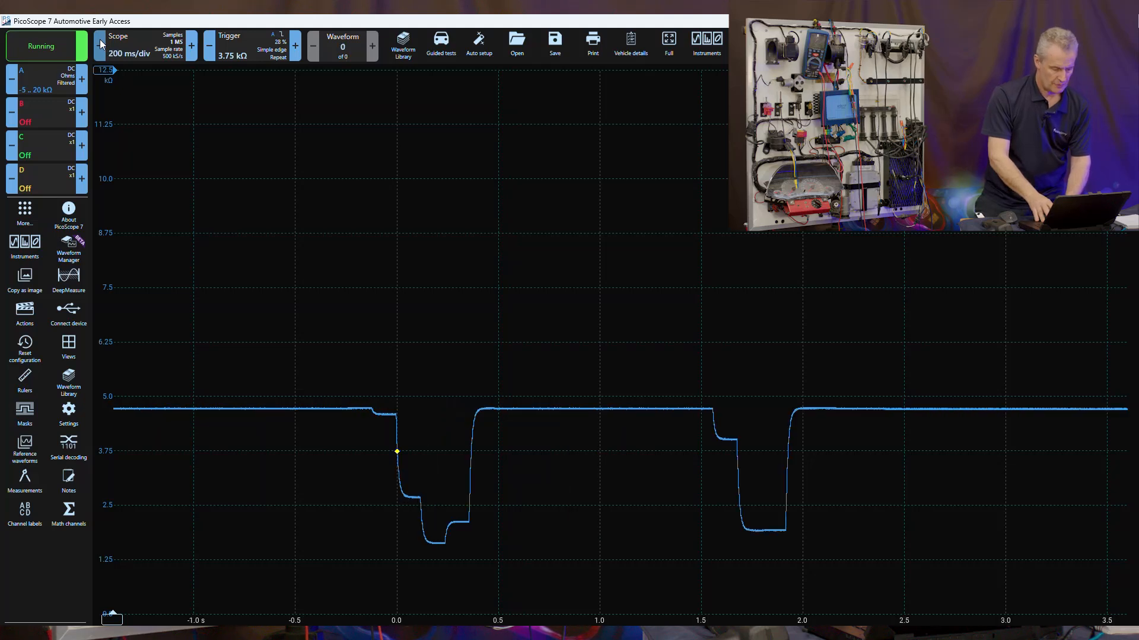
Capture triggered sweeps, review waveform 4's stepped dip, then resume live capture
{"action": "left_click", "coordinate": [42, 46]}
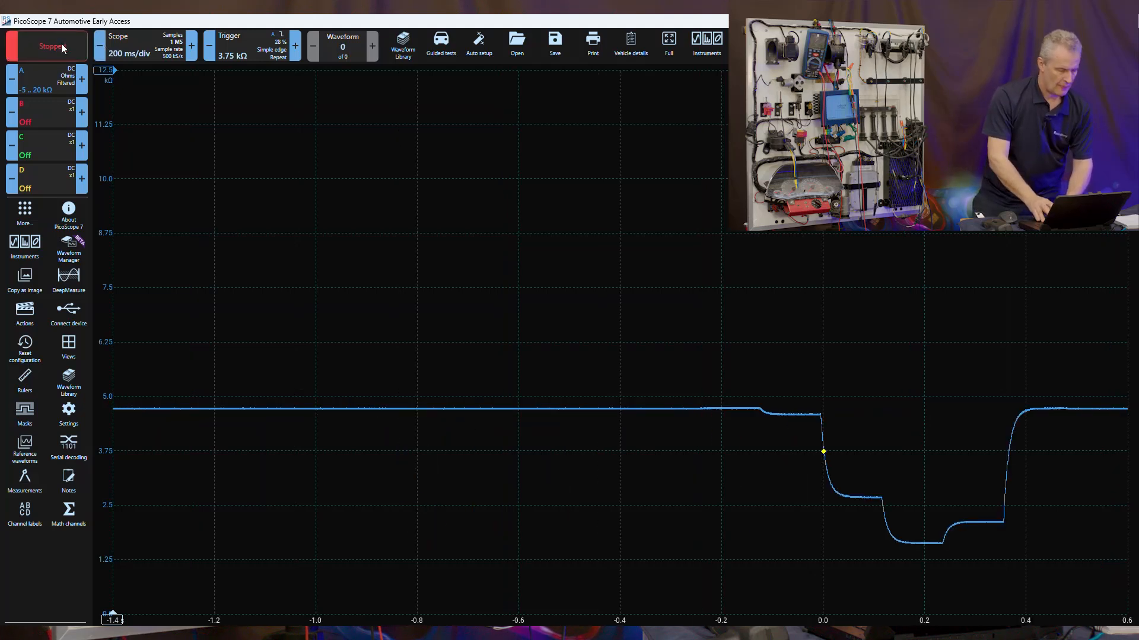
{"action": "left_click", "coordinate": [46, 46]}
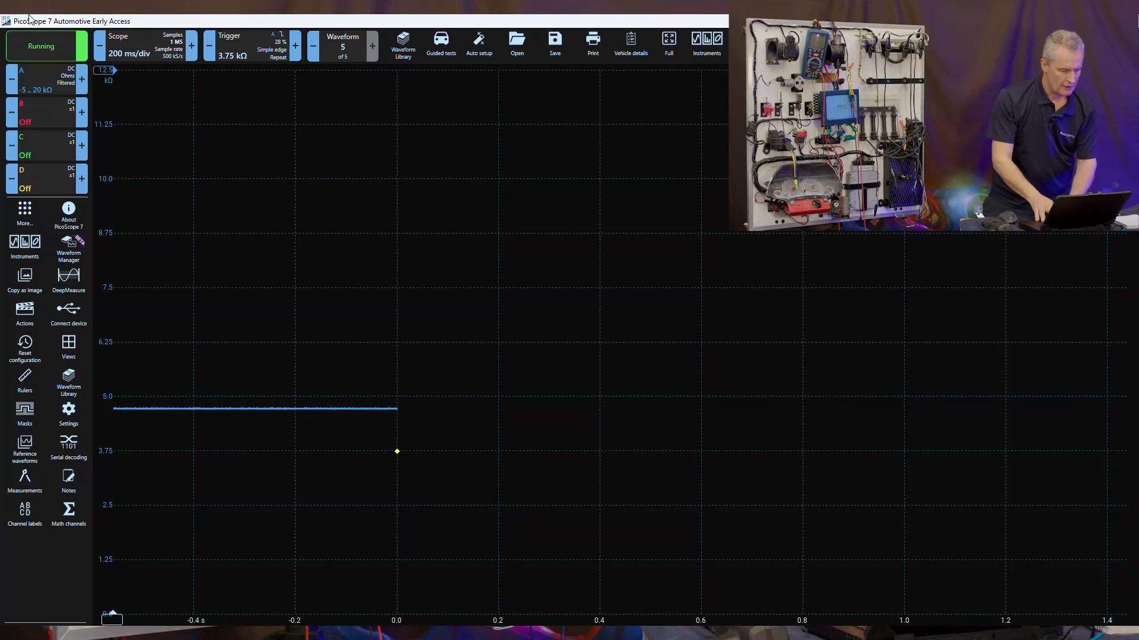
{"action": "left_click", "coordinate": [42, 46]}
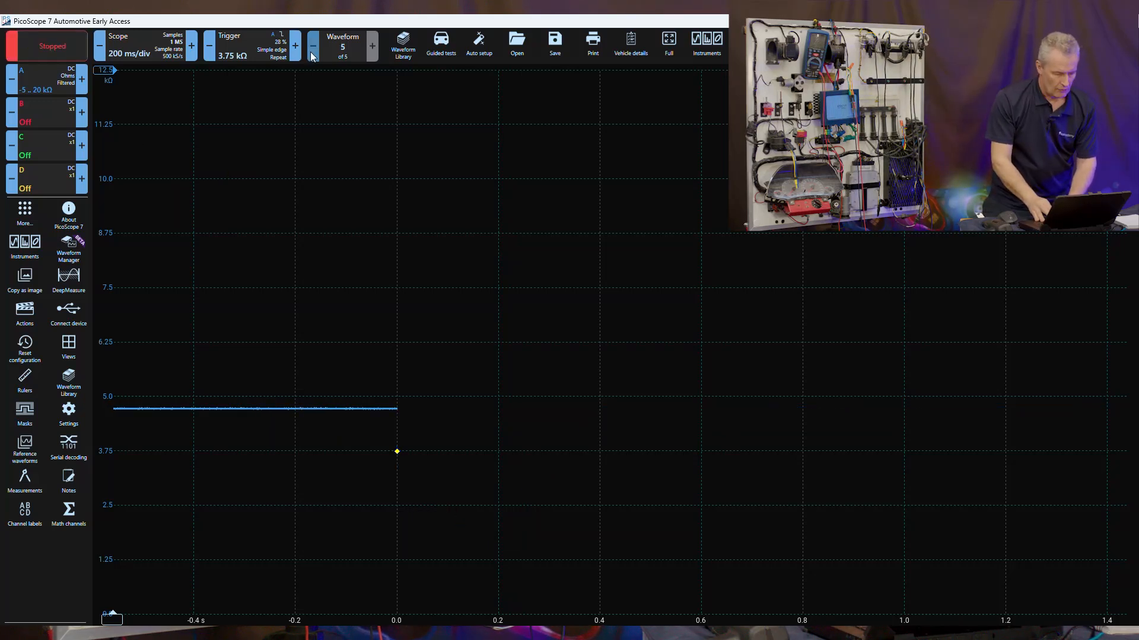
{"action": "left_click", "coordinate": [312, 45]}
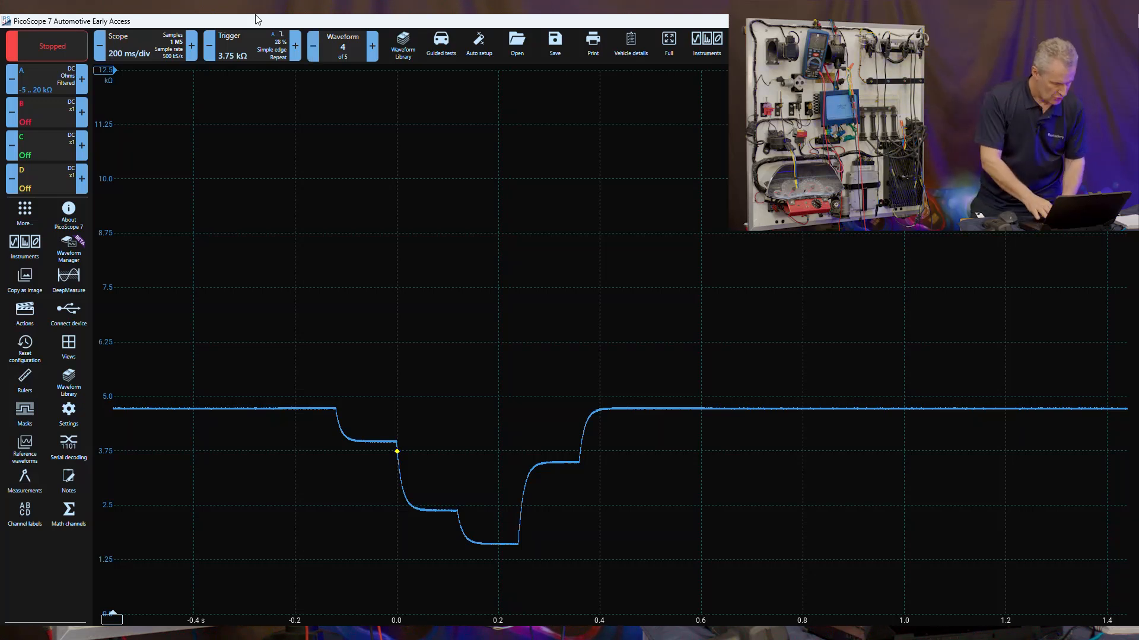
{"action": "left_click", "coordinate": [46, 45]}
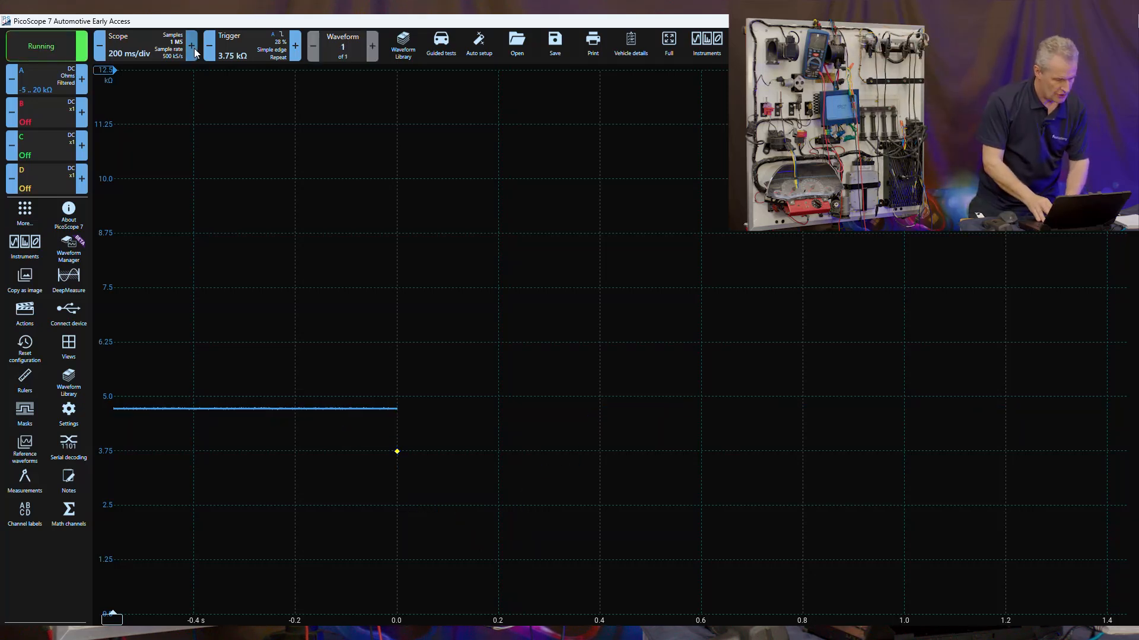
Set the timebase to 1 s/div and the trigger mode to None
{"action": "left_click", "coordinate": [191, 45]}
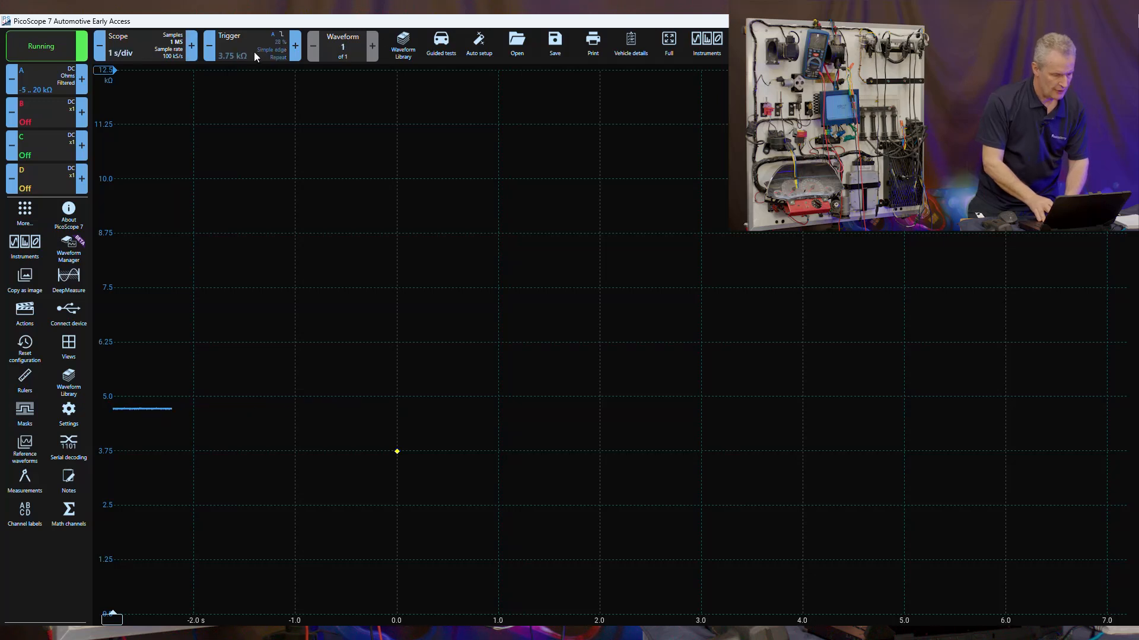
{"action": "left_click", "coordinate": [229, 45]}
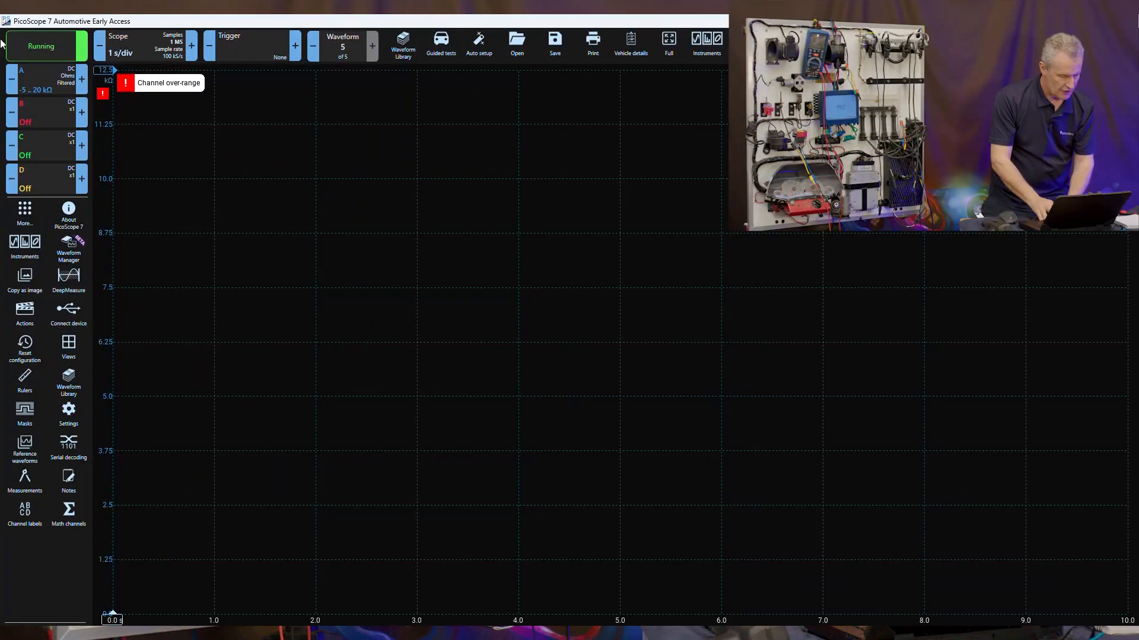
Put channel A on the -50 to 200 kΩ range and adjust its display scaling
{"action": "left_click", "coordinate": [21, 78]}
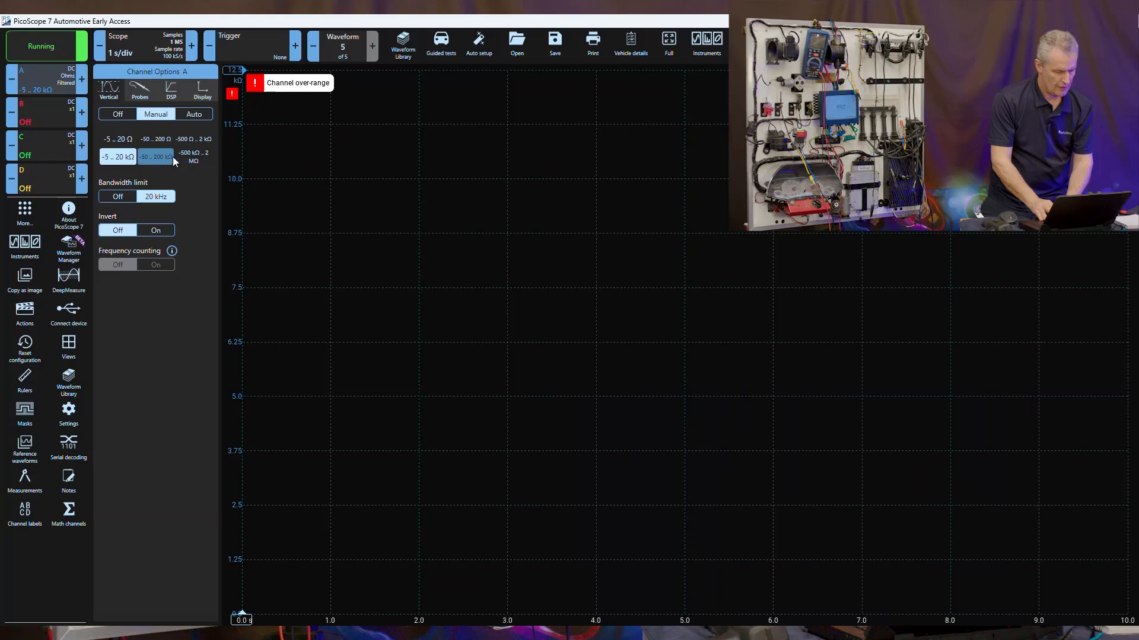
{"action": "left_click", "coordinate": [154, 156]}
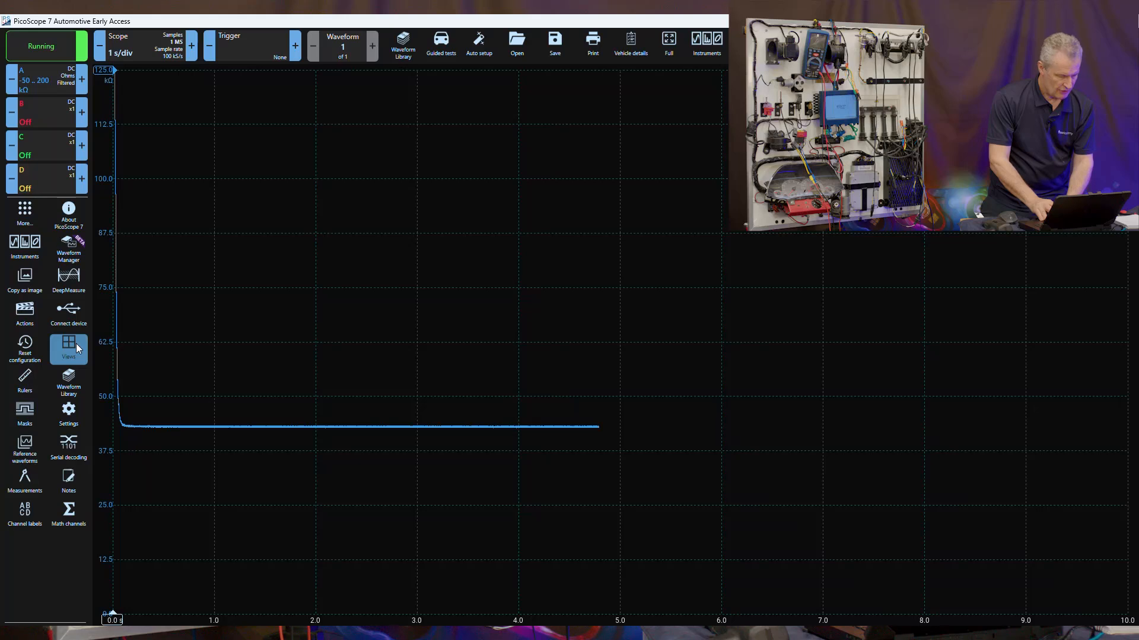
{"action": "left_click", "coordinate": [33, 80]}
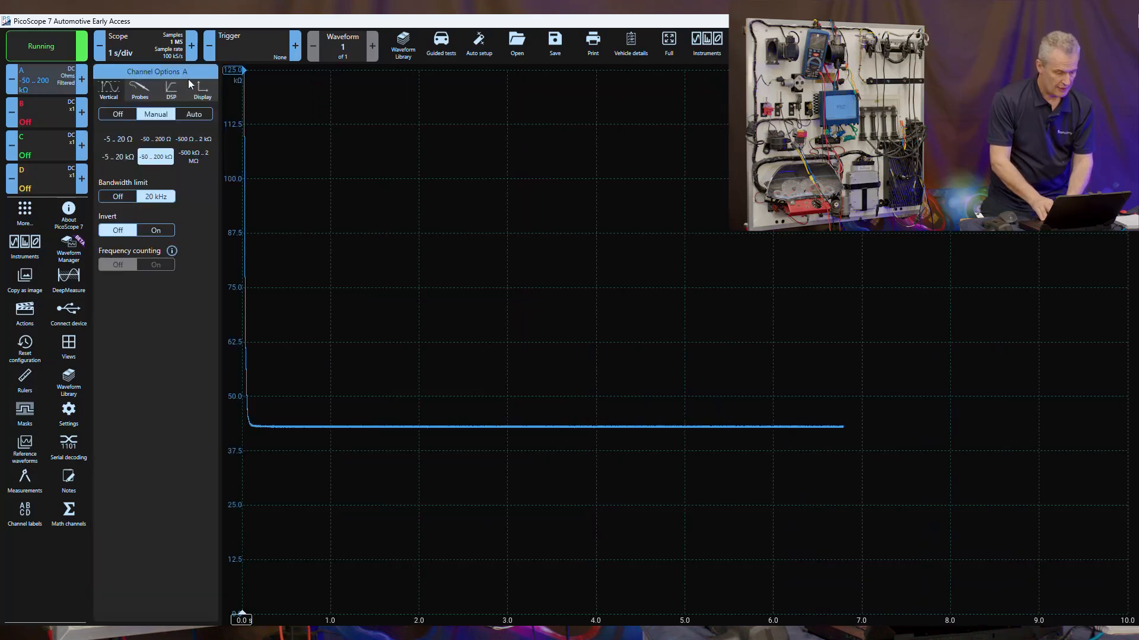
{"action": "left_click", "coordinate": [202, 88]}
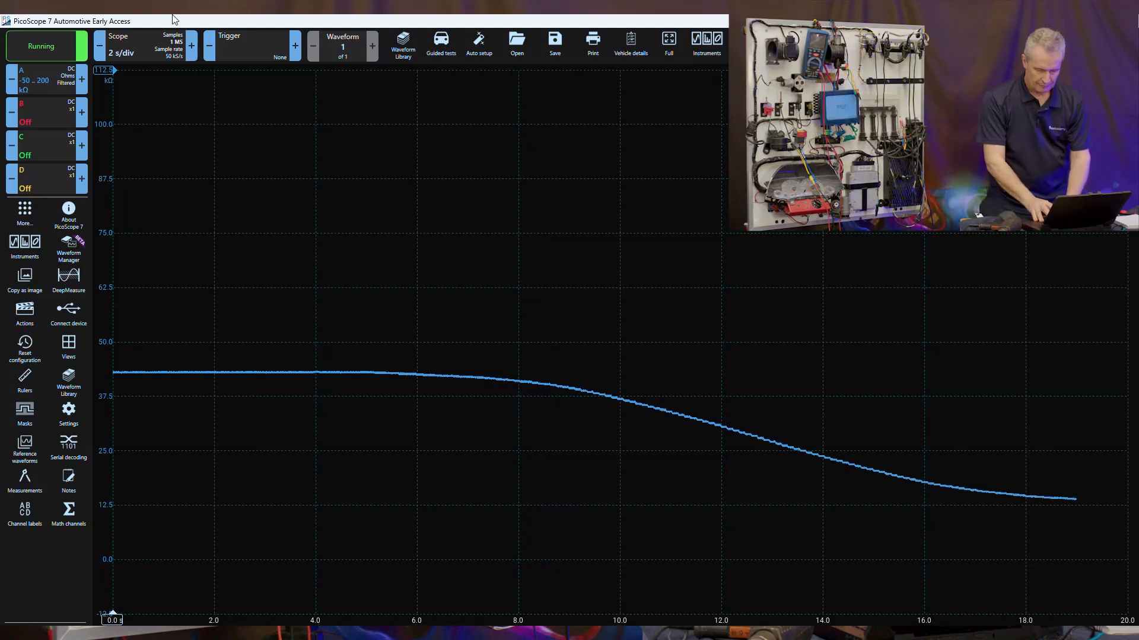
Stop capture and return to waveform 1 of 2 showing the falling resistance
{"action": "left_click", "coordinate": [372, 47]}
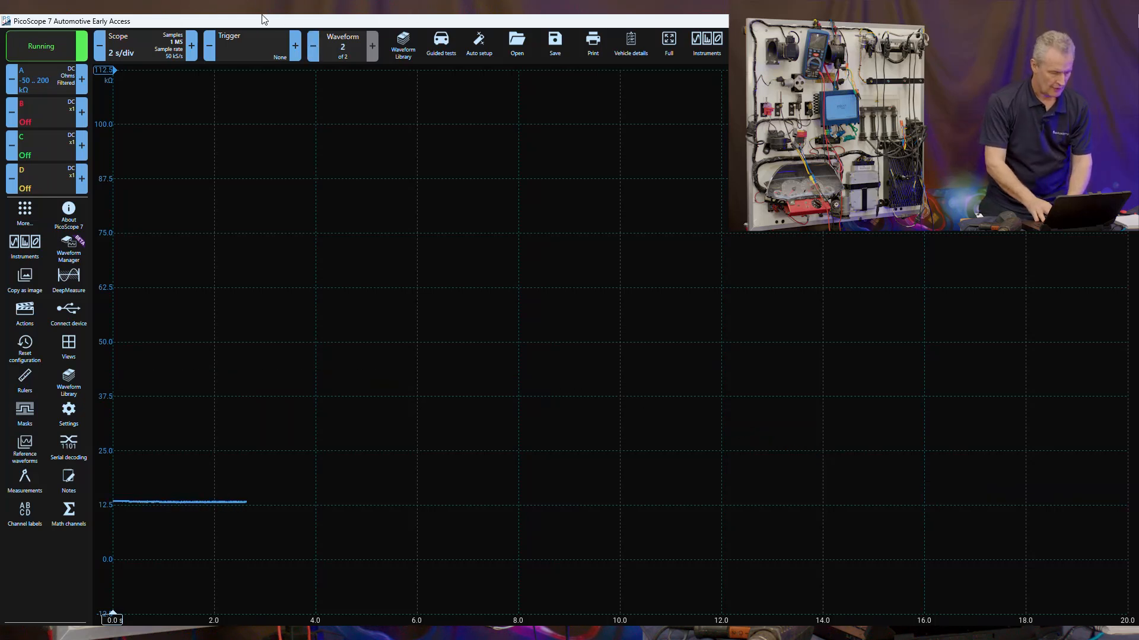
{"action": "left_click", "coordinate": [41, 45]}
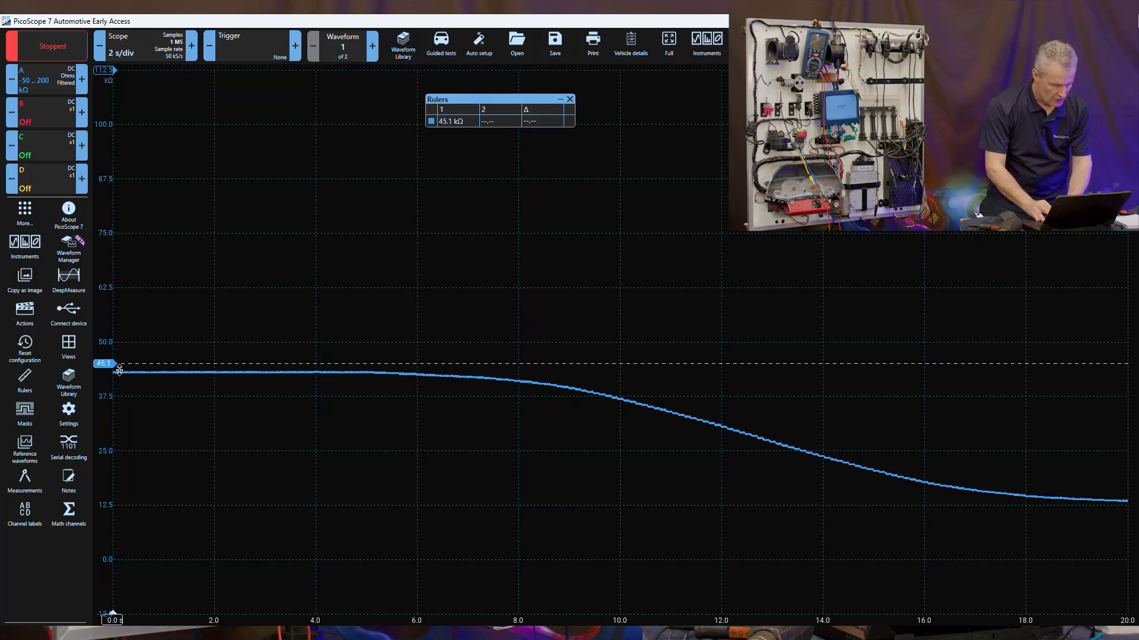
Place rulers at 43.06 kΩ and 13.37 kΩ (29.68 kΩ apart), then resume capturing
{"action": "left_click_drag", "start_coordinate": [117, 365], "coordinate": [120, 375]}
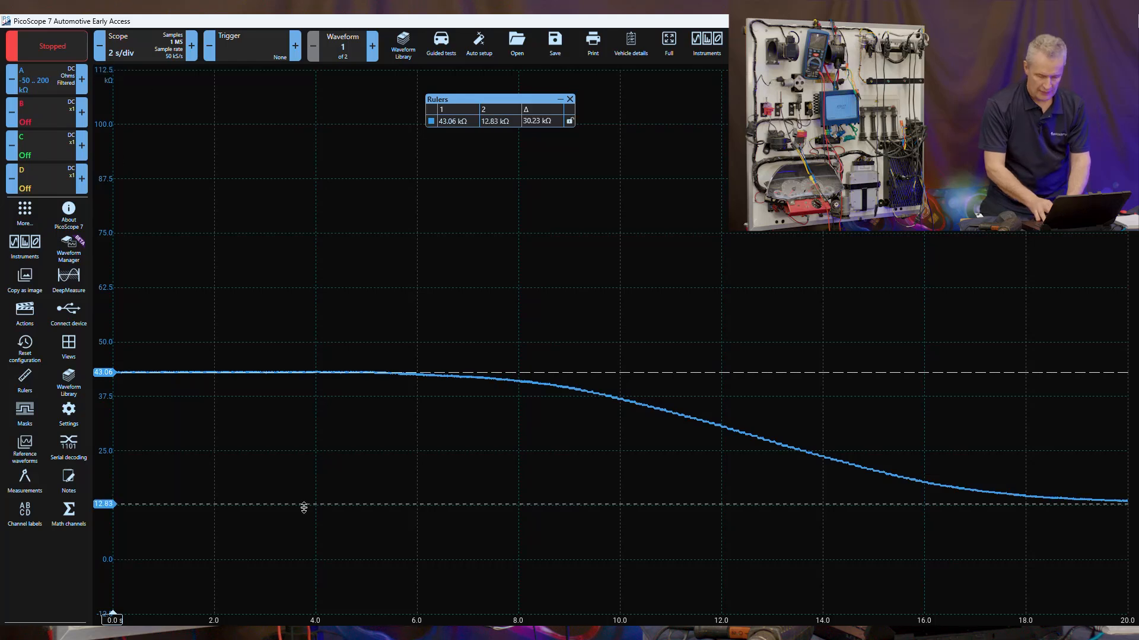
{"action": "left_click_drag", "start_coordinate": [304, 506], "coordinate": [297, 501]}
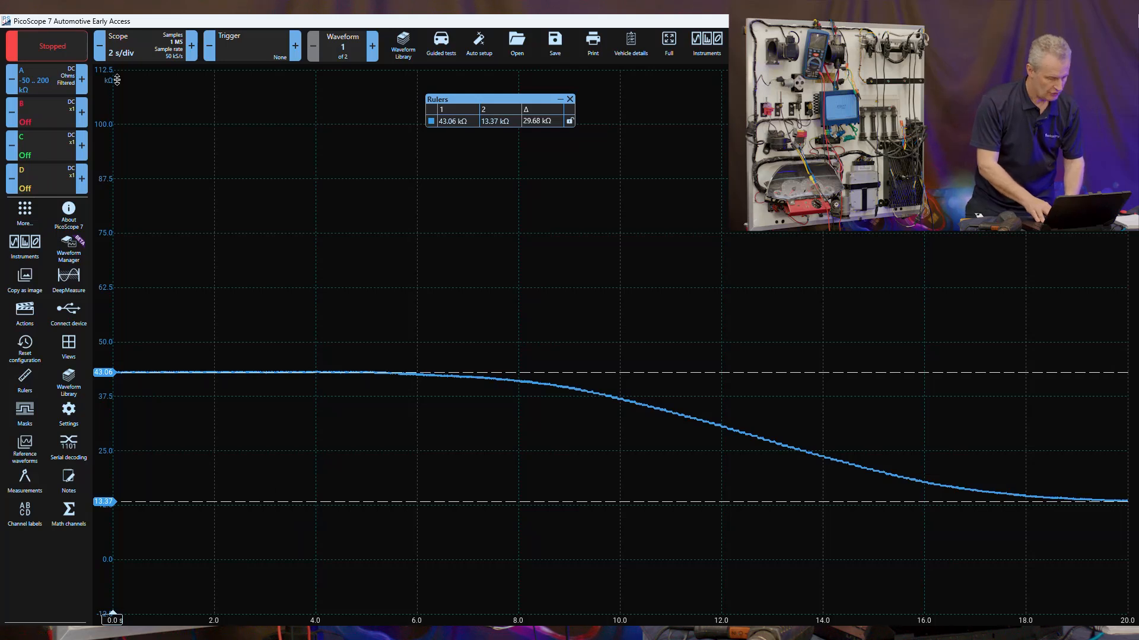
{"action": "left_click", "coordinate": [46, 46]}
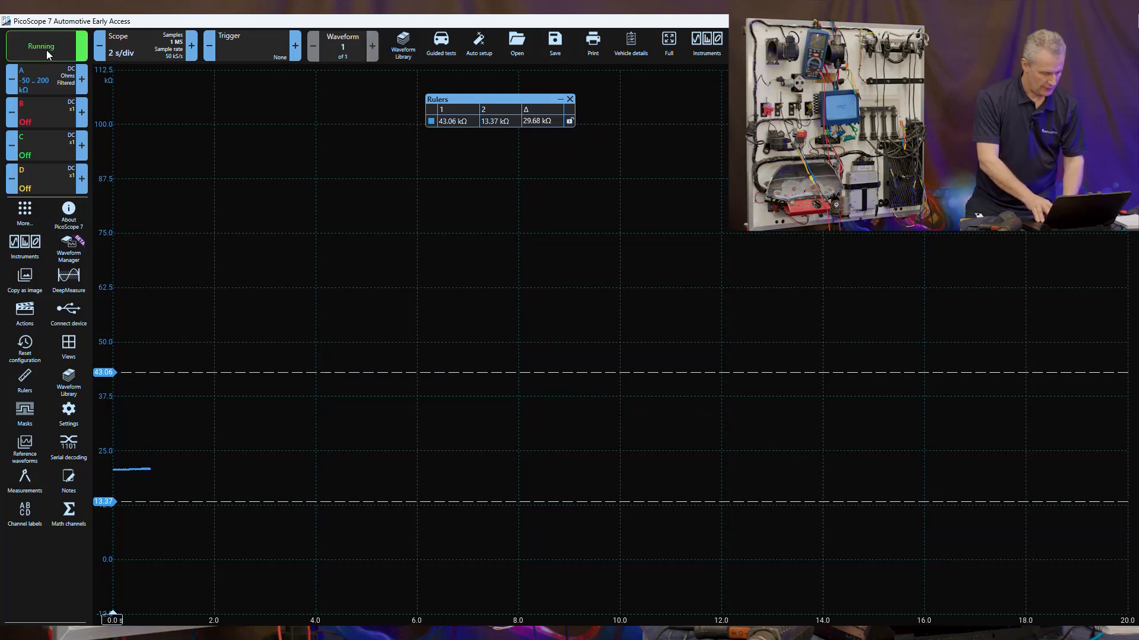